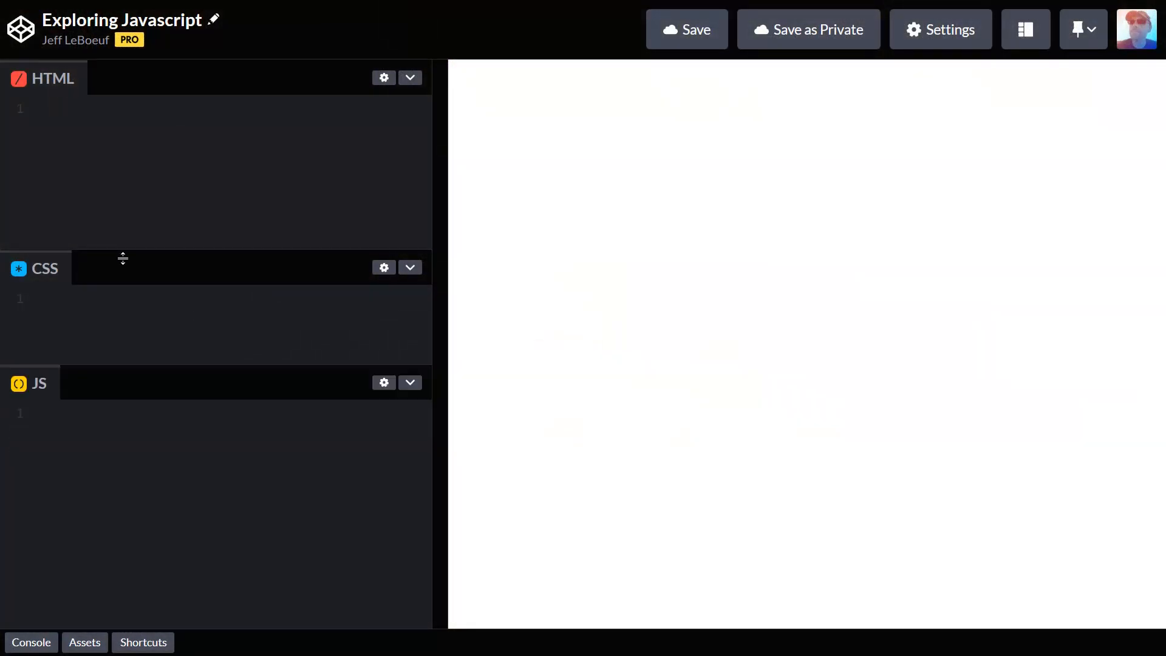
Step: Open the console, write console.log('Hello World') in the JS editor, and clear the console
{"action": "left_click", "coordinate": [31, 641]}
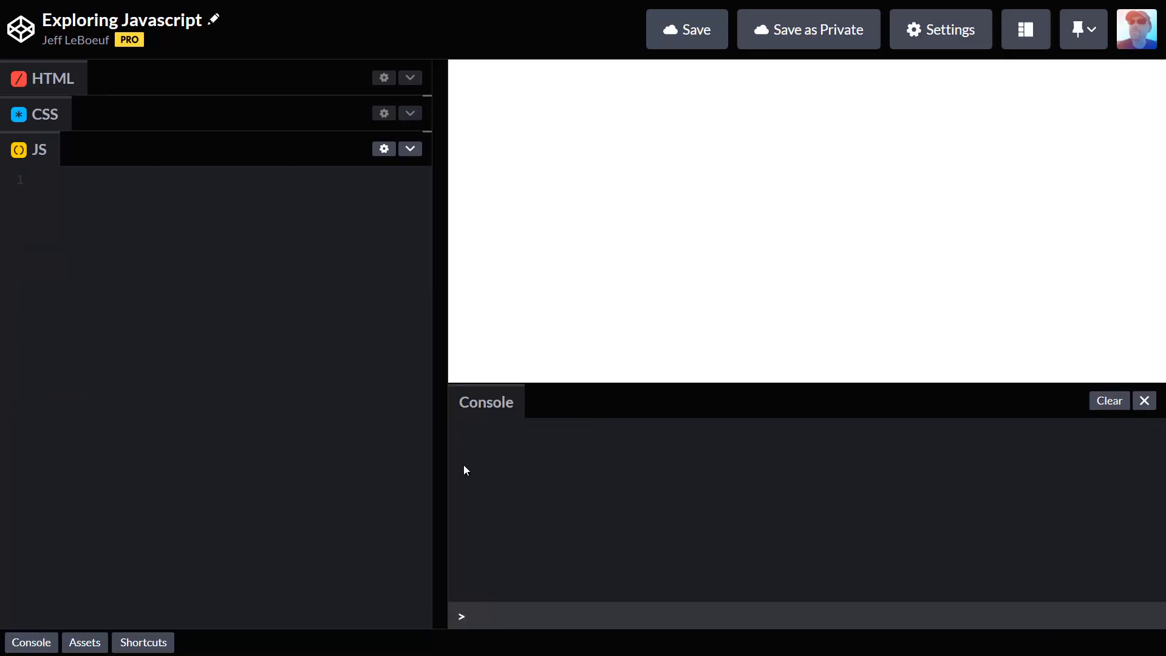
{"action": "left_click", "coordinate": [126, 180]}
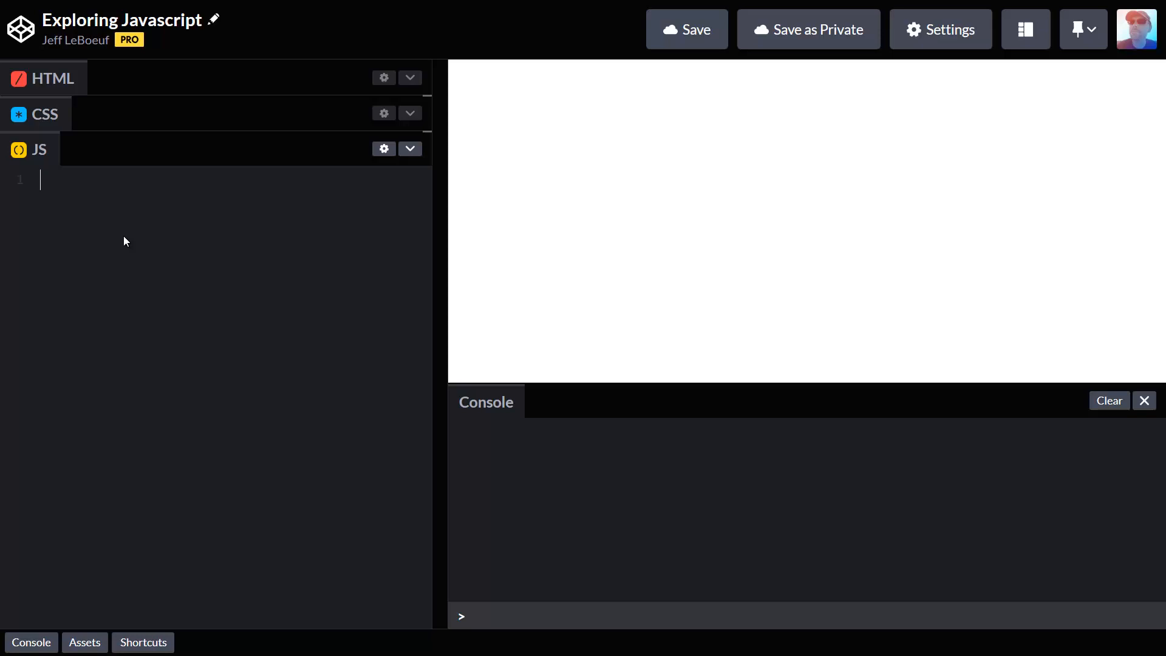
{"action": "type", "text": "c"}
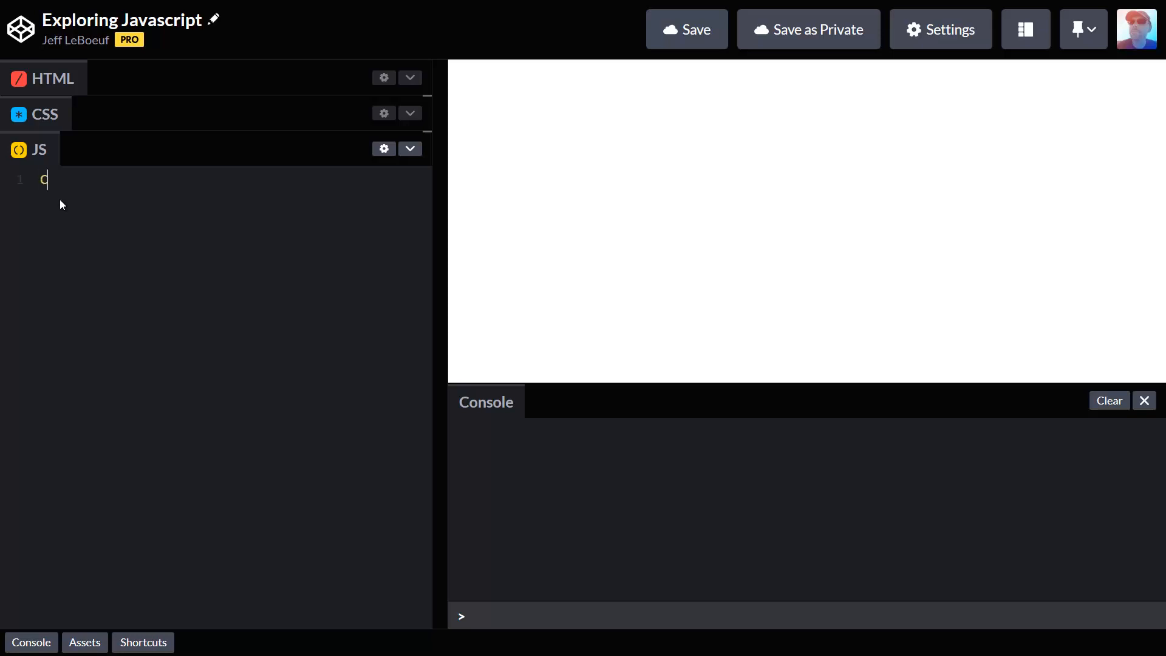
{"action": "type", "text": "onsole.log("}
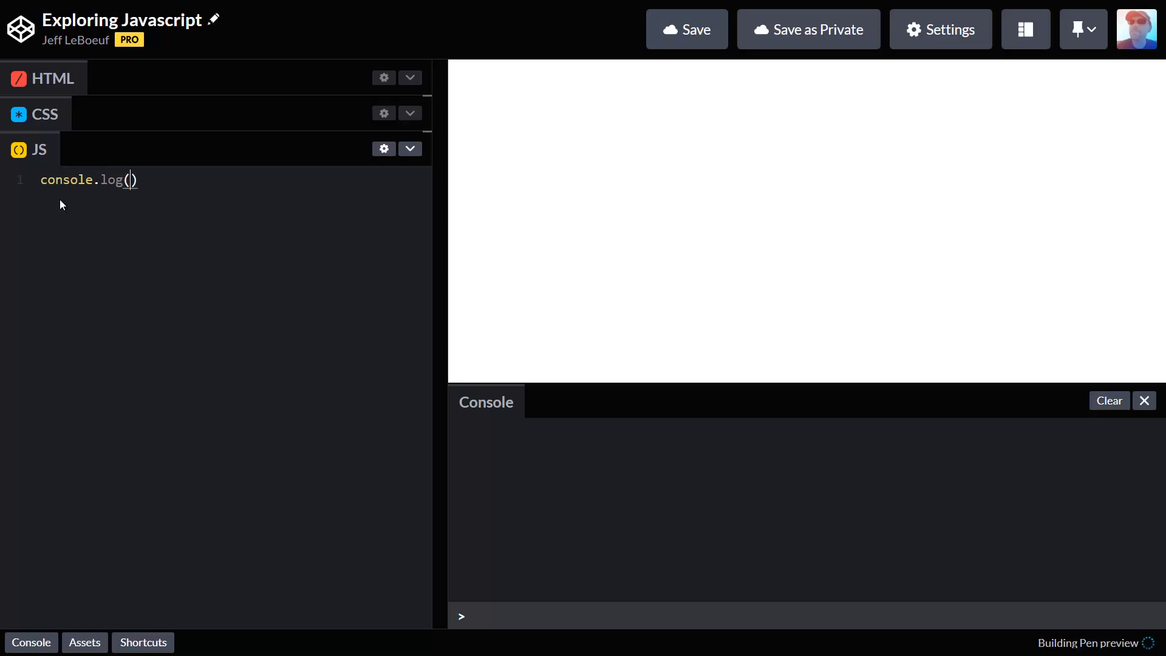
{"action": "type", "text": "'"}
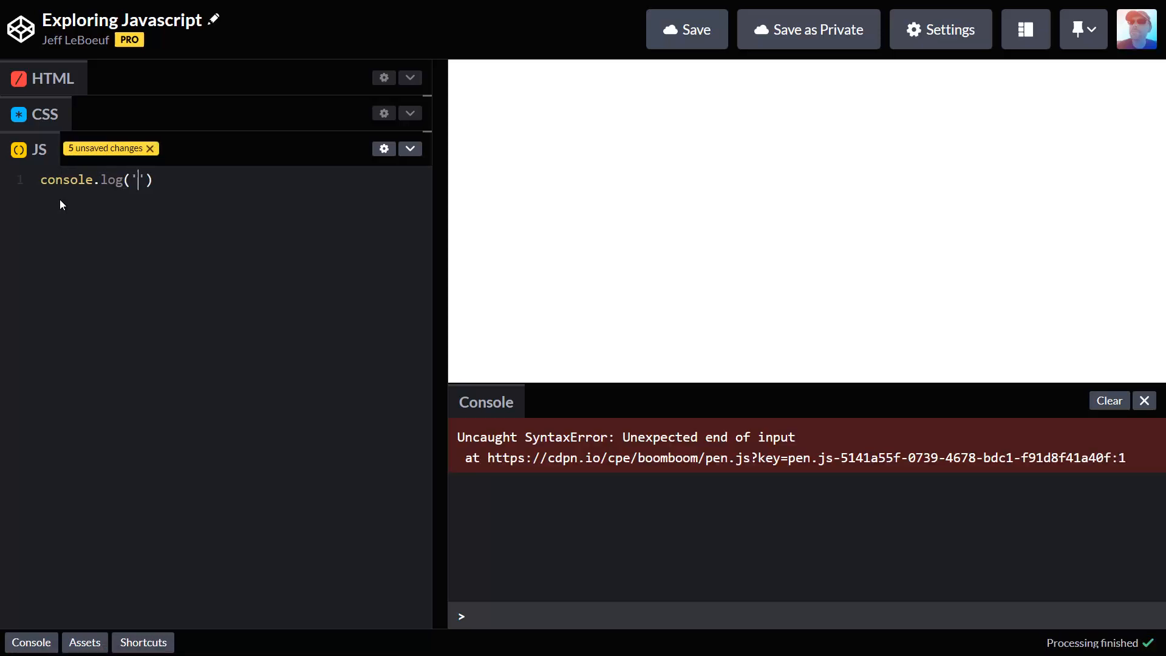
{"action": "type", "text": "Hello Woirl"}
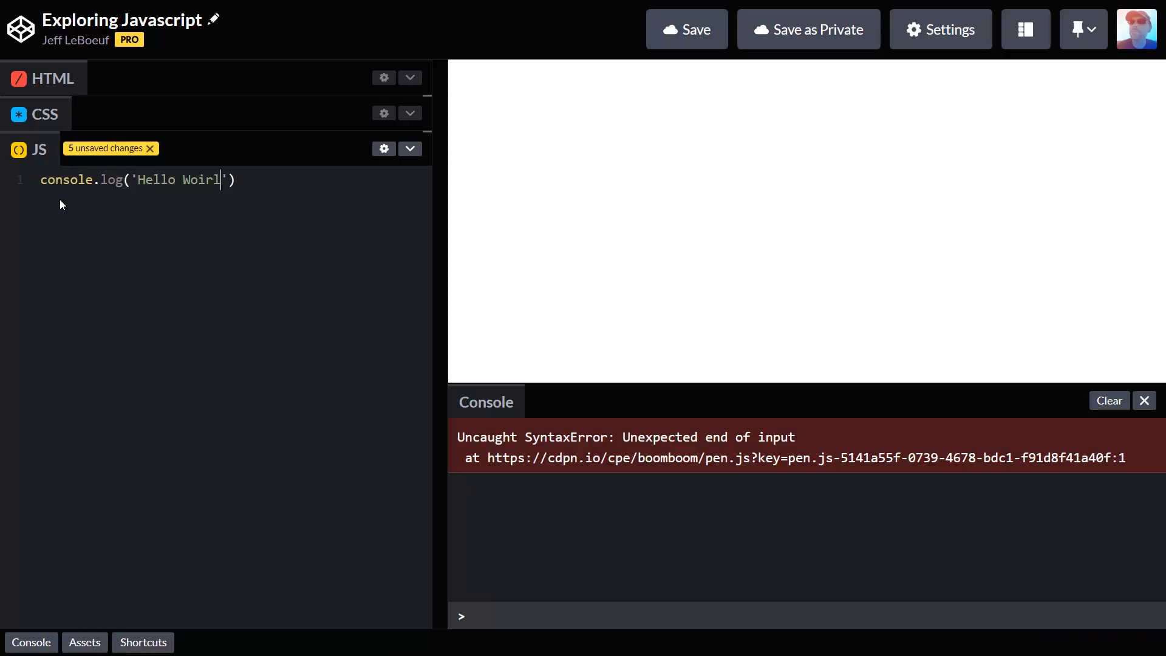
{"action": "type", "text": "World"}
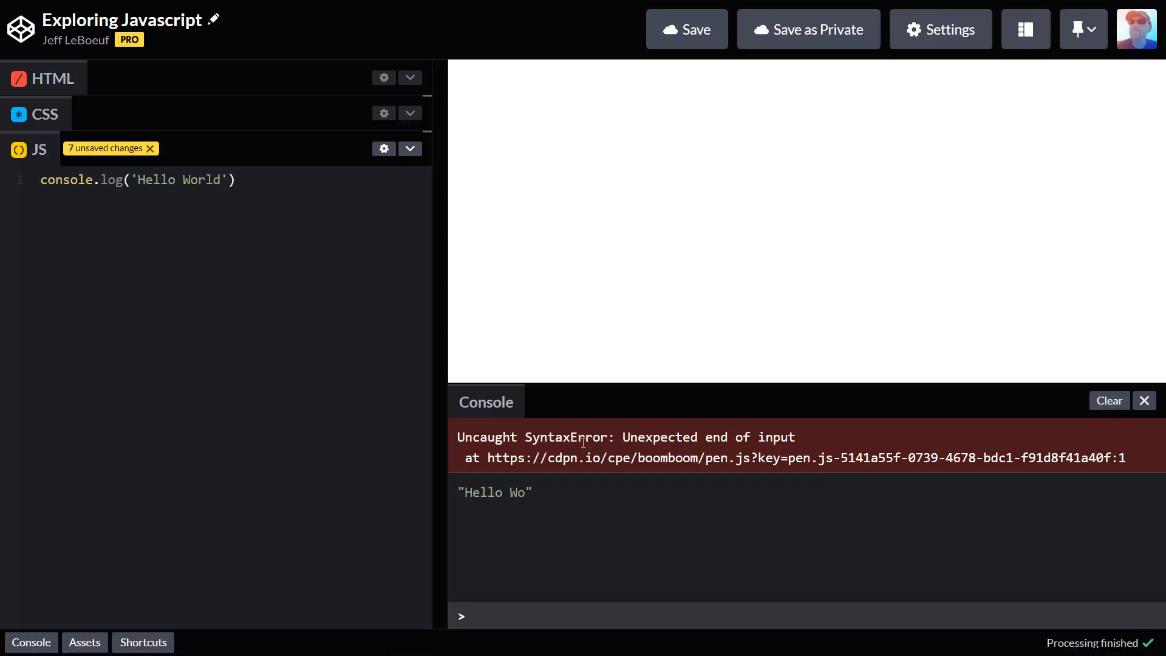
{"action": "left_click", "coordinate": [1108, 400]}
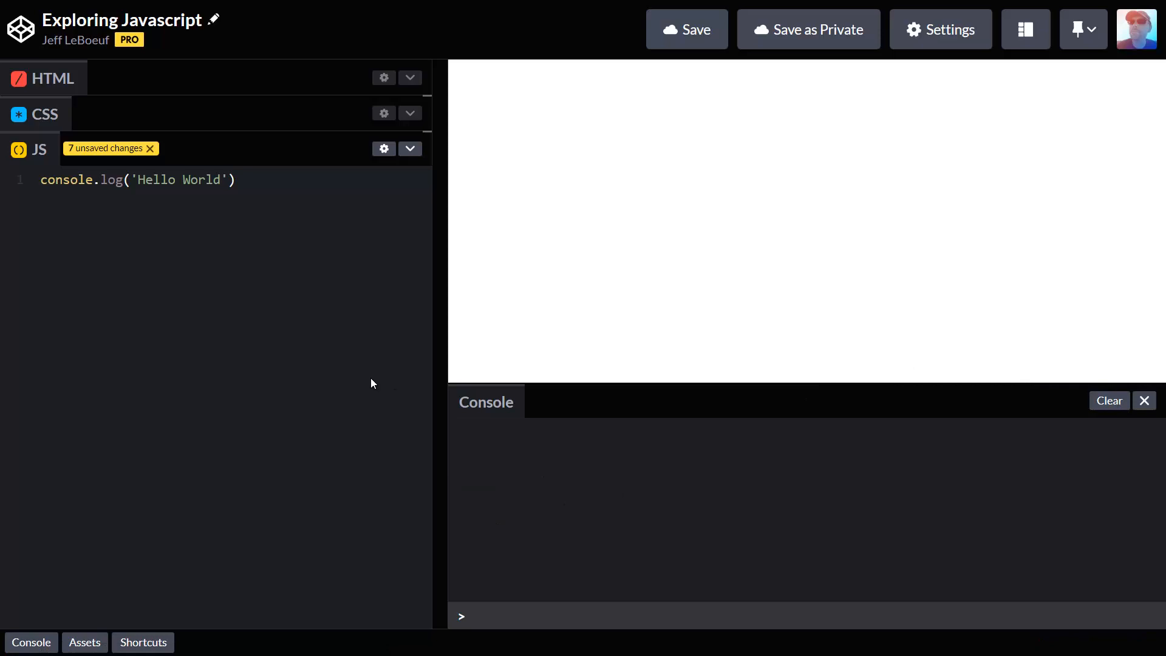
Step: Review the pen's Details and Behavior settings, then Save & Close
{"action": "left_click", "coordinate": [939, 29]}
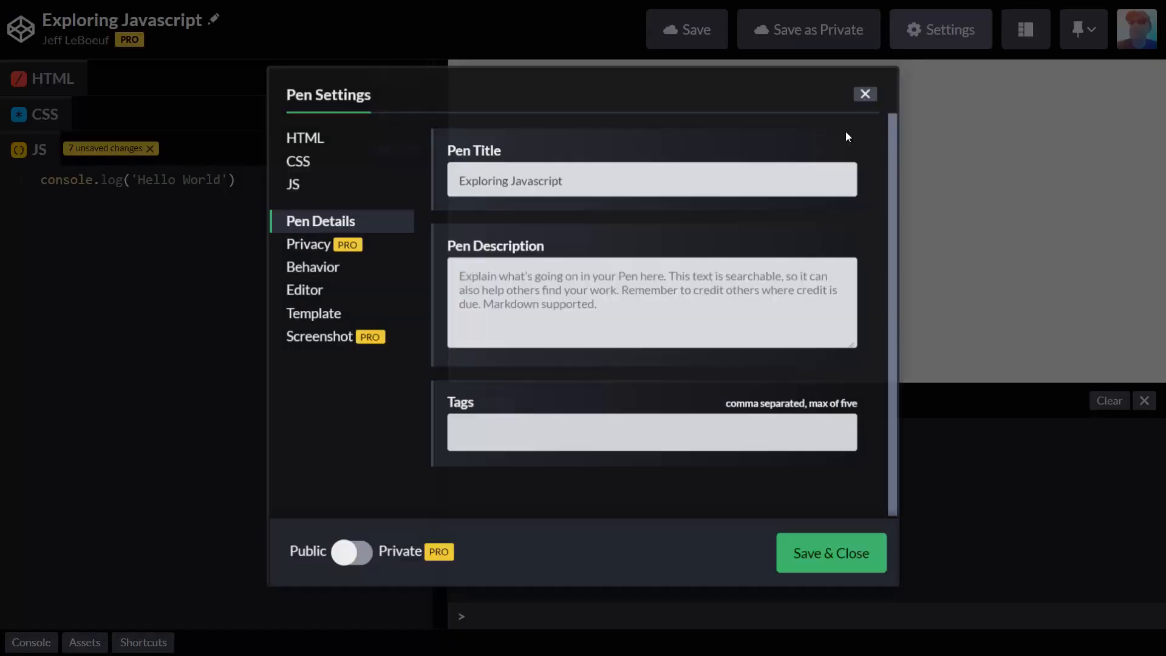
{"action": "left_click", "coordinate": [651, 179]}
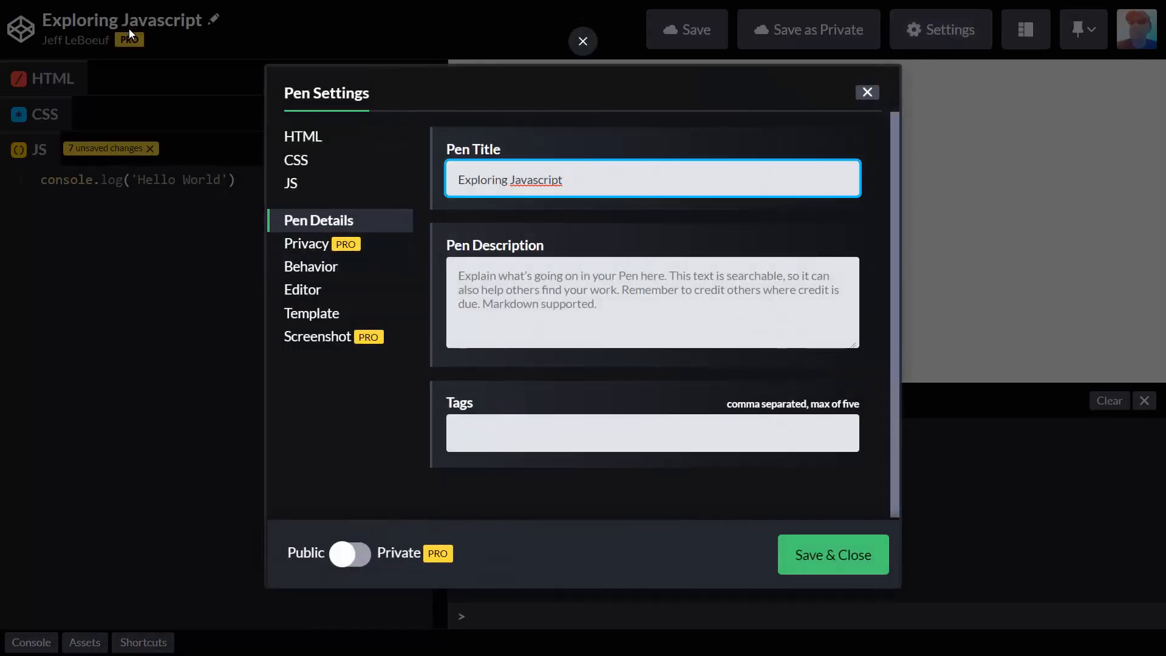
{"action": "left_click", "coordinate": [311, 265]}
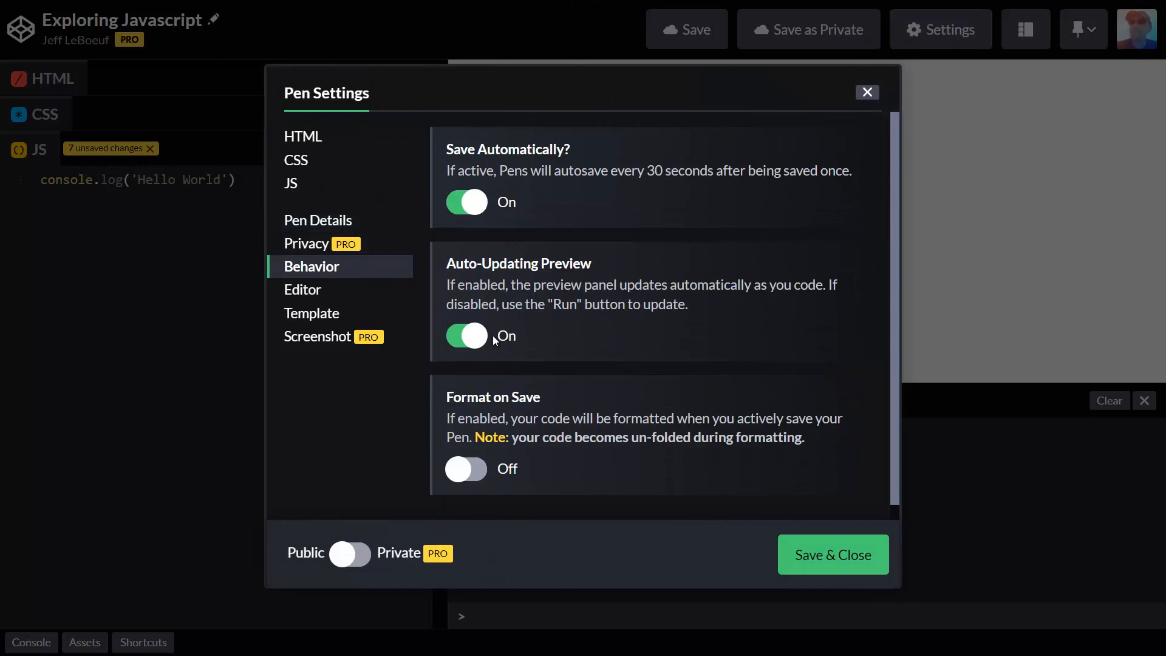
{"action": "left_click", "coordinate": [467, 335]}
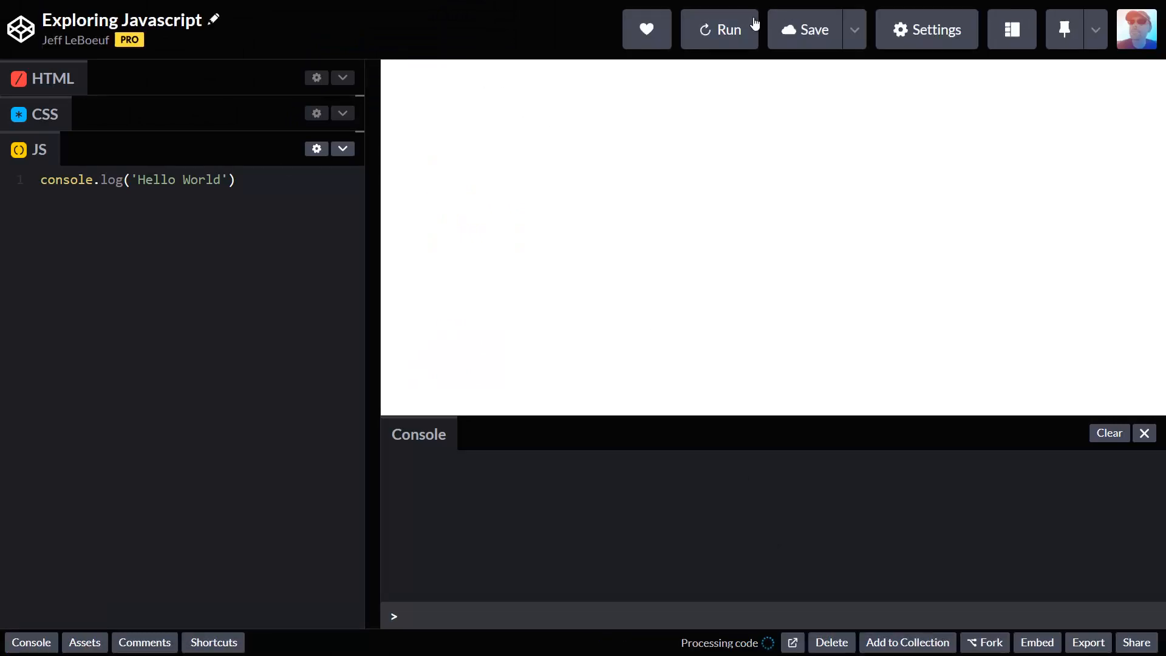
Step: Run the pen repeatedly so Hello World prints in the console
{"action": "left_click", "coordinate": [719, 29]}
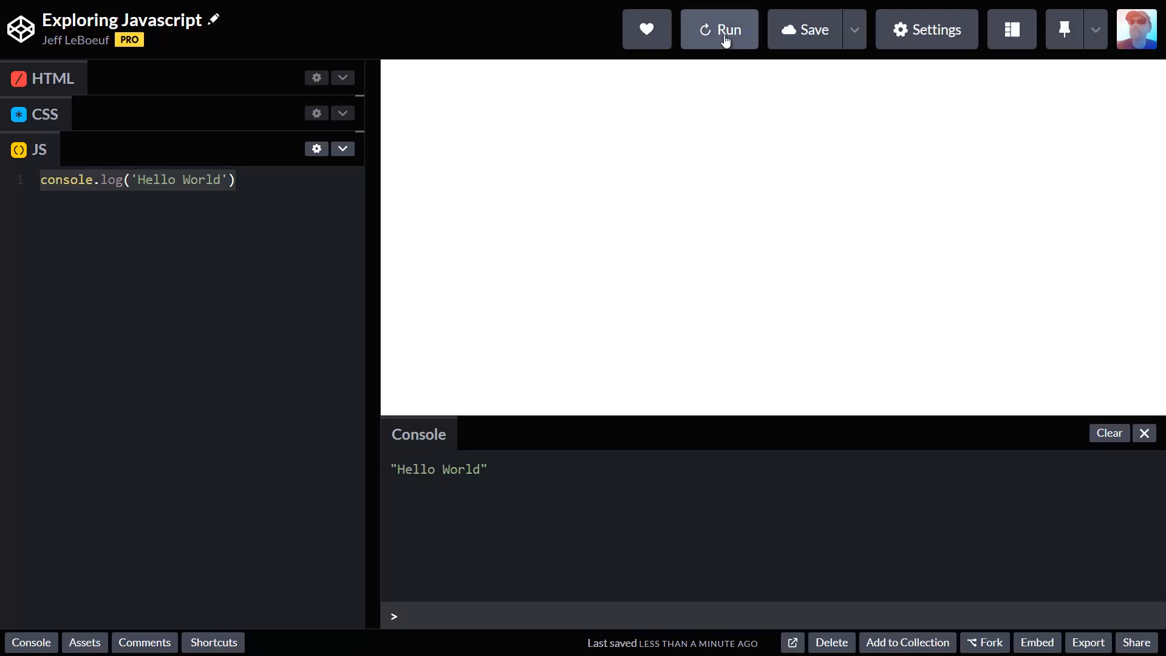
{"action": "left_click", "coordinate": [718, 29]}
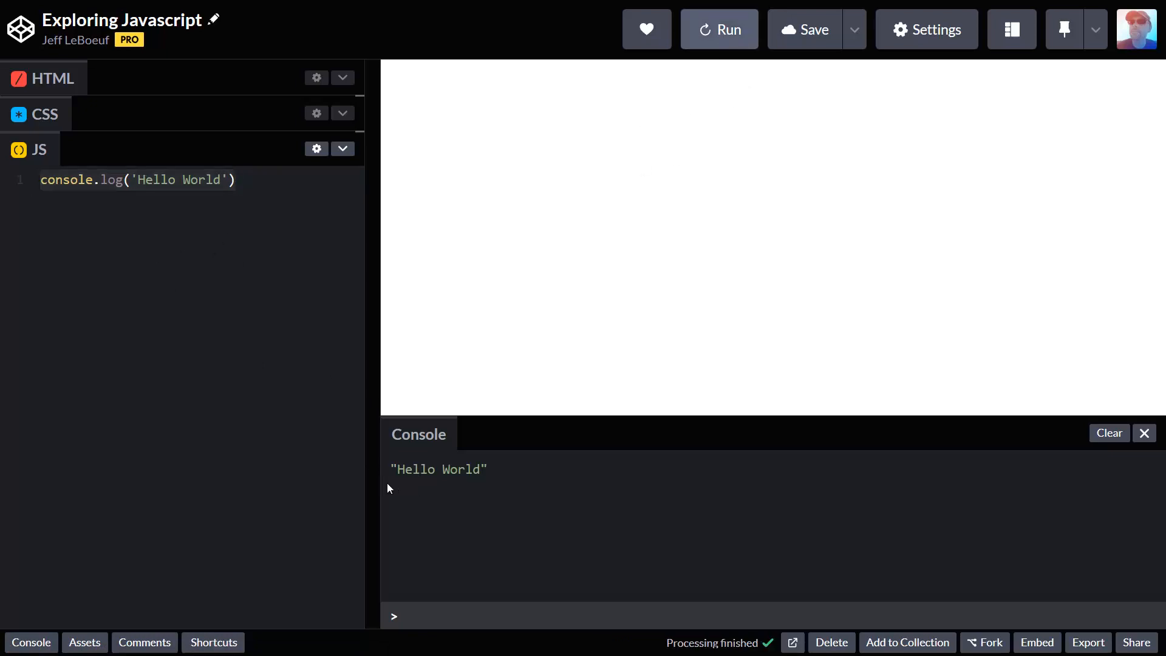
{"action": "left_click", "coordinate": [718, 29]}
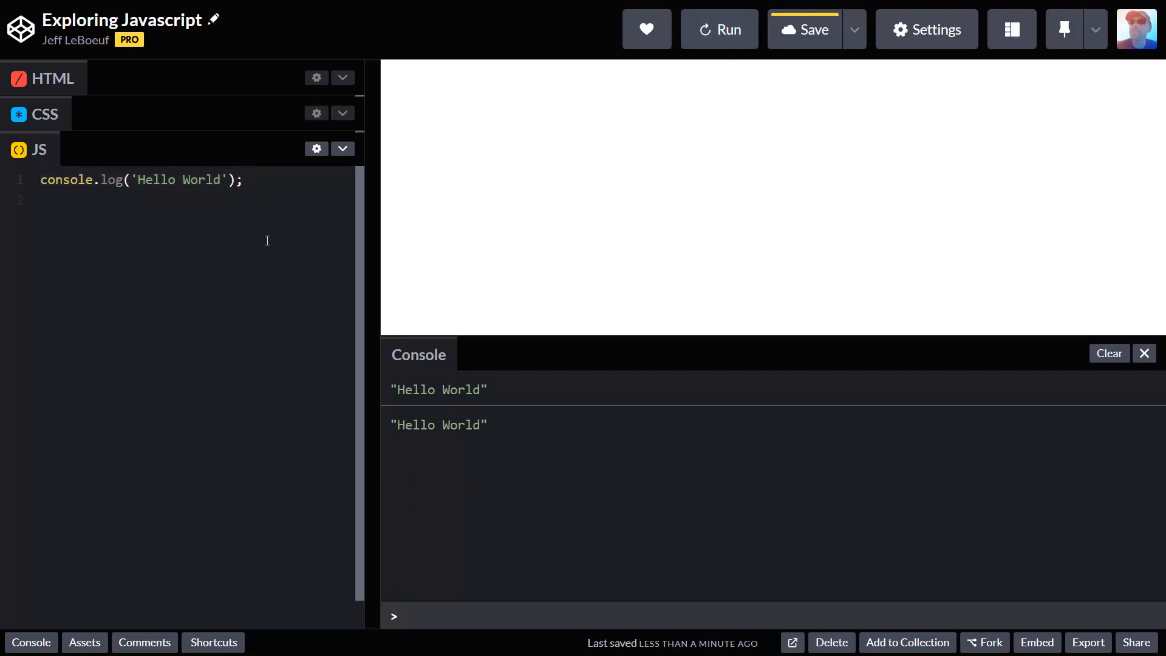
{"action": "mouse_move", "coordinate": [131, 240]}
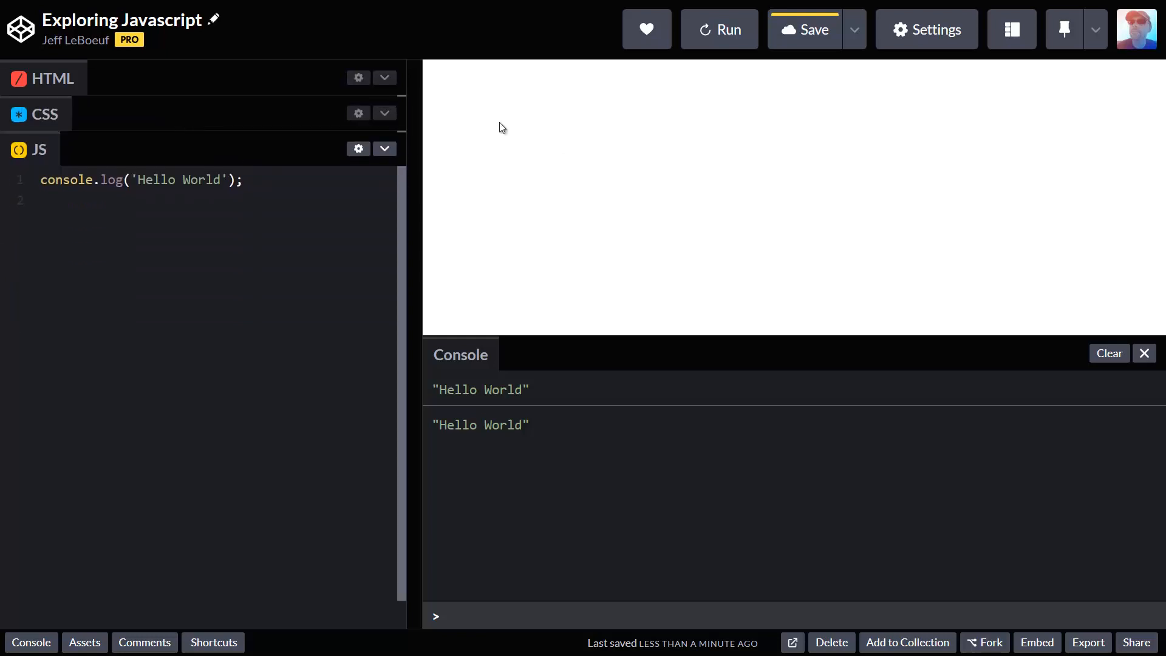
Step: Enlarge the console, save the pen from line 2, and dismiss the autosave notice
{"action": "left_click_drag", "start_coordinate": [647, 342], "coordinate": [647, 199]}
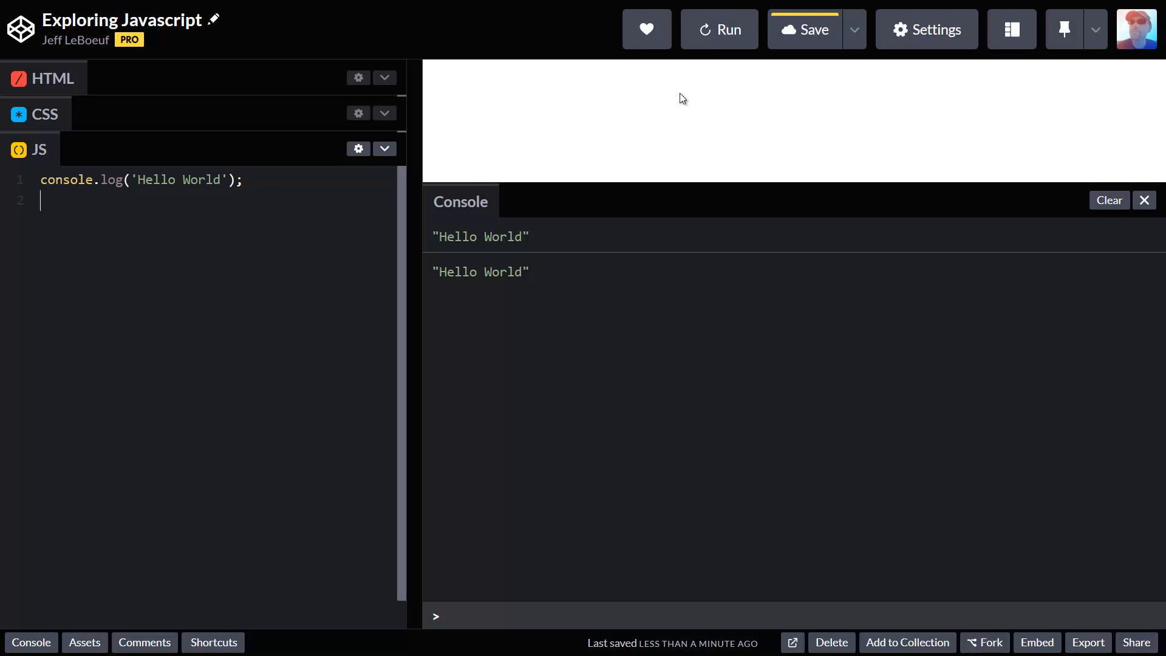
{"action": "mouse_move", "coordinate": [243, 233]}
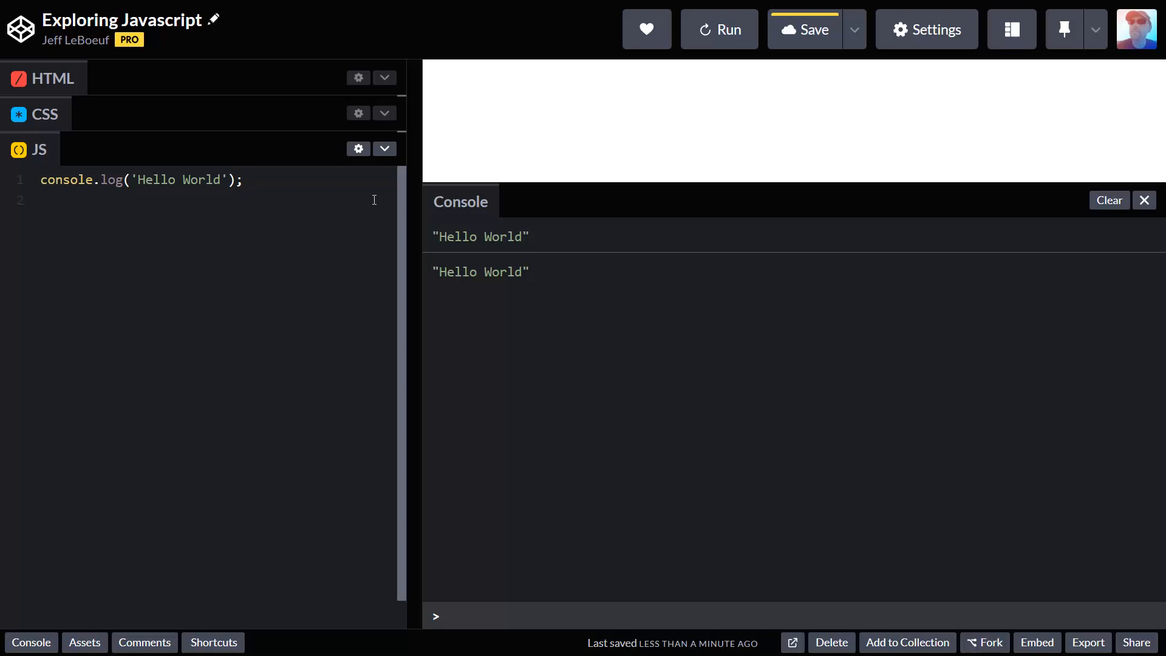
{"action": "left_click", "coordinate": [41, 202]}
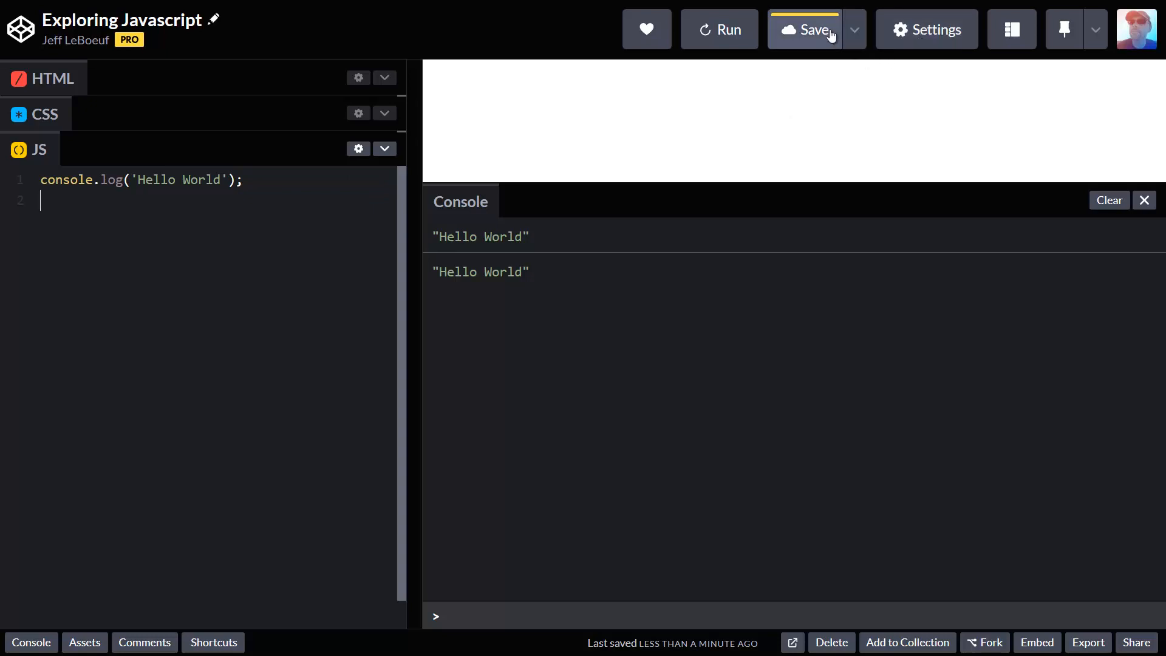
{"action": "left_click", "coordinate": [803, 30]}
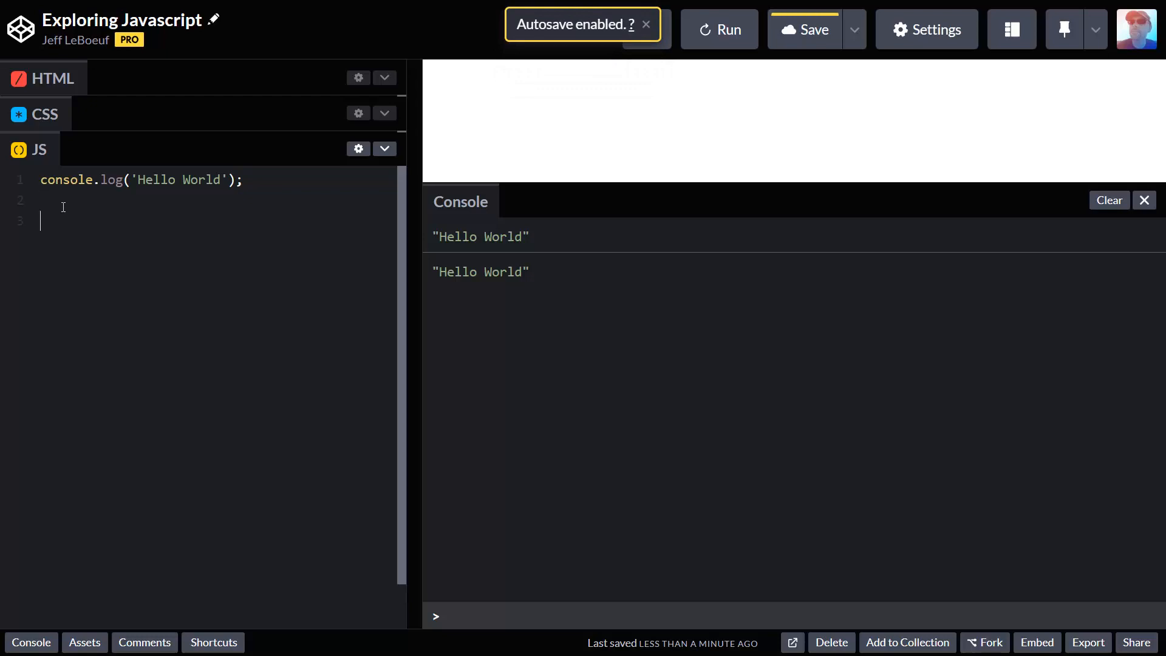
{"action": "left_click", "coordinate": [646, 24]}
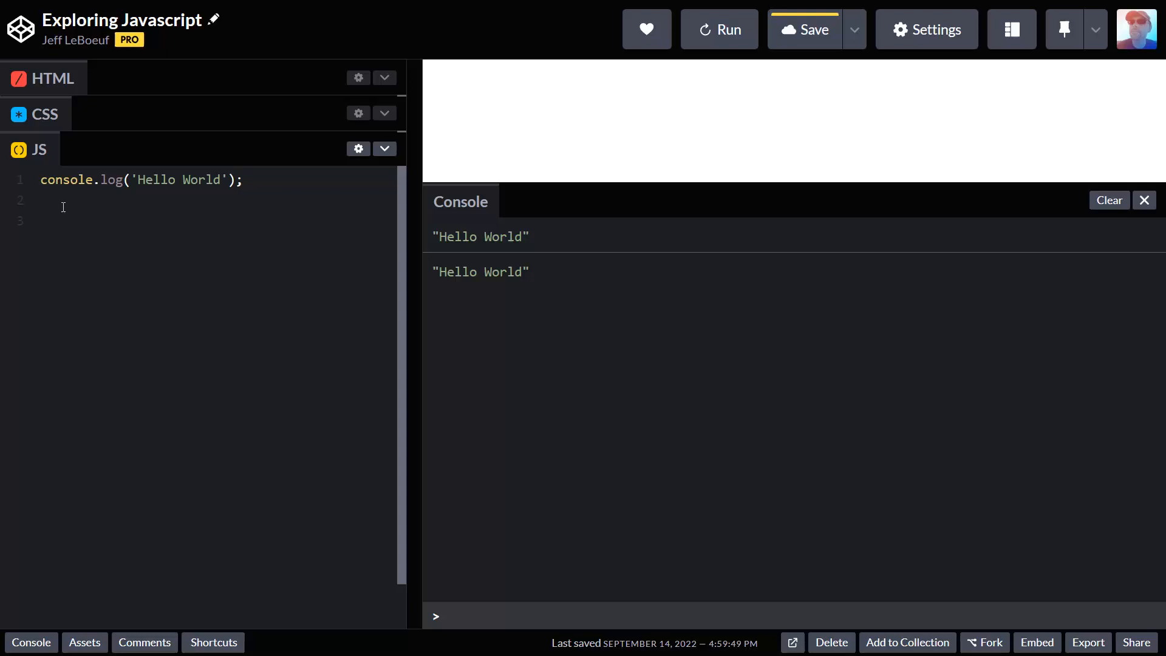
Step: Type a scratch x + 2 = 7 example on line 3 of the editor
{"action": "left_click", "coordinate": [63, 220]}
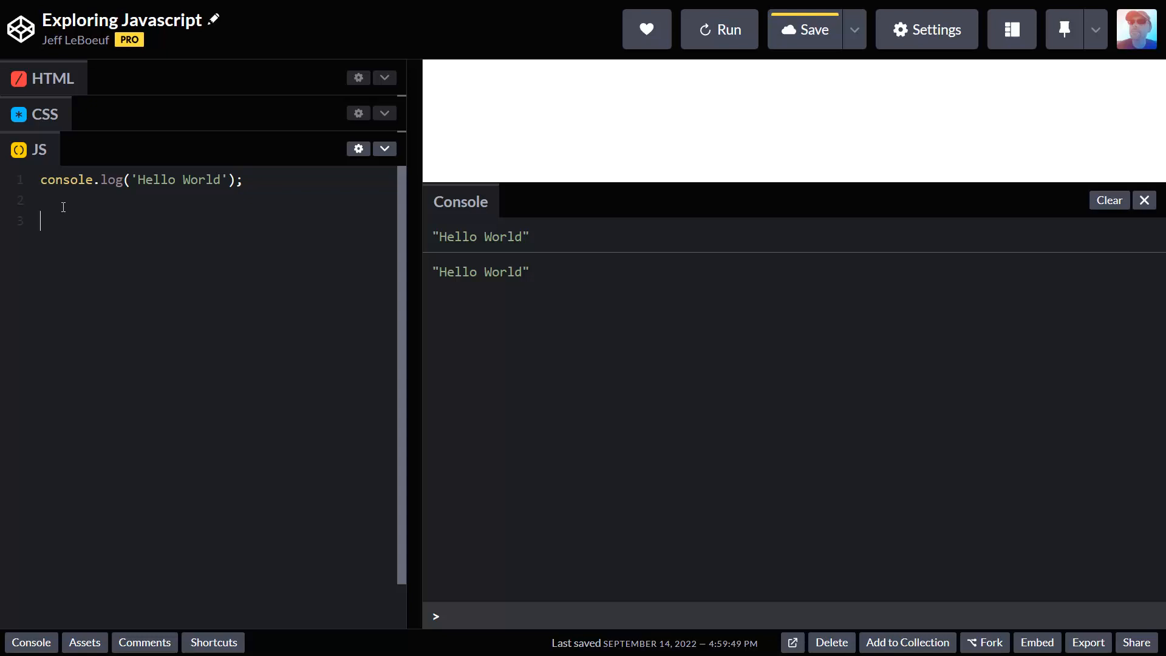
{"action": "type", "text": "var"}
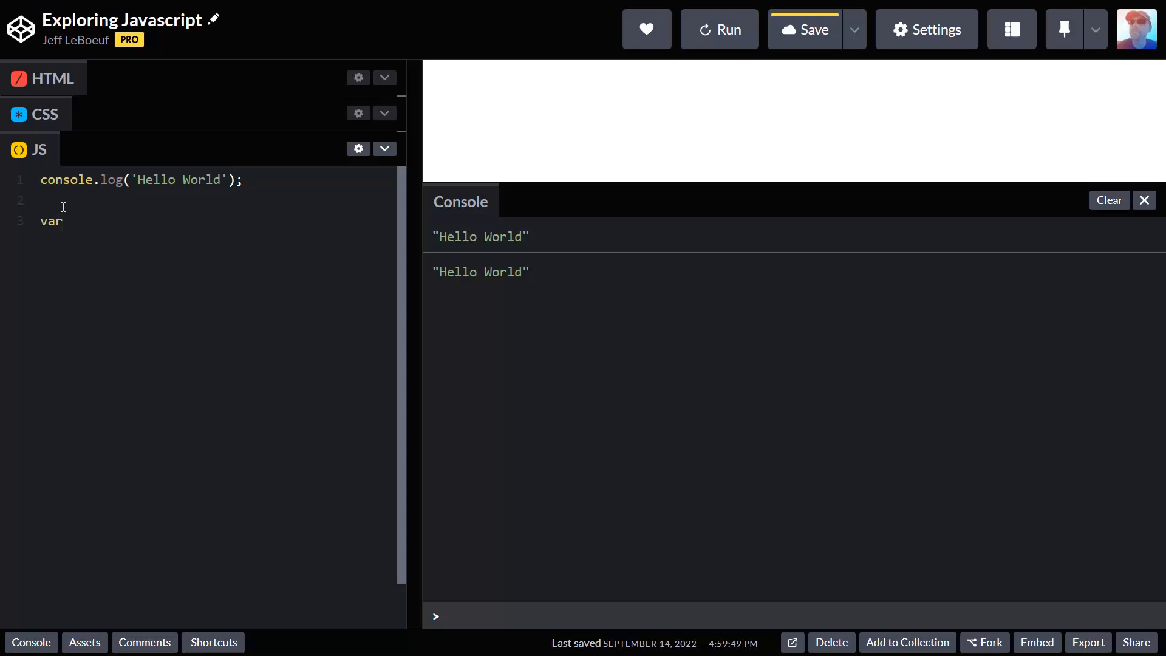
{"action": "key", "text": "Backspace"}
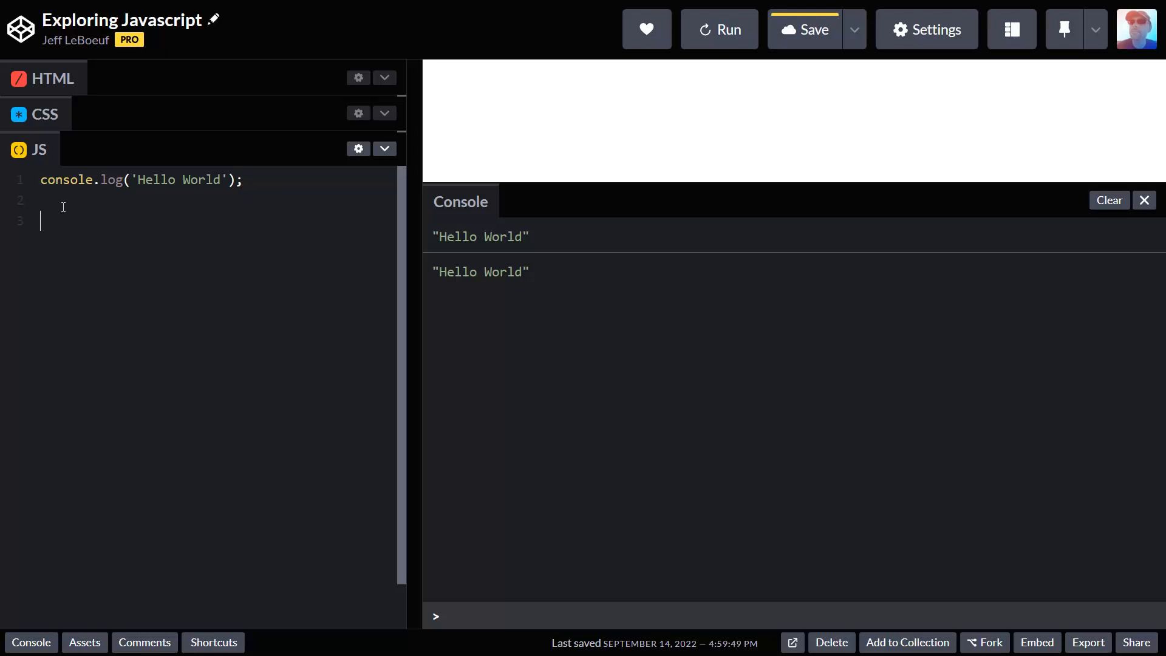
{"action": "mouse_move", "coordinate": [78, 221]}
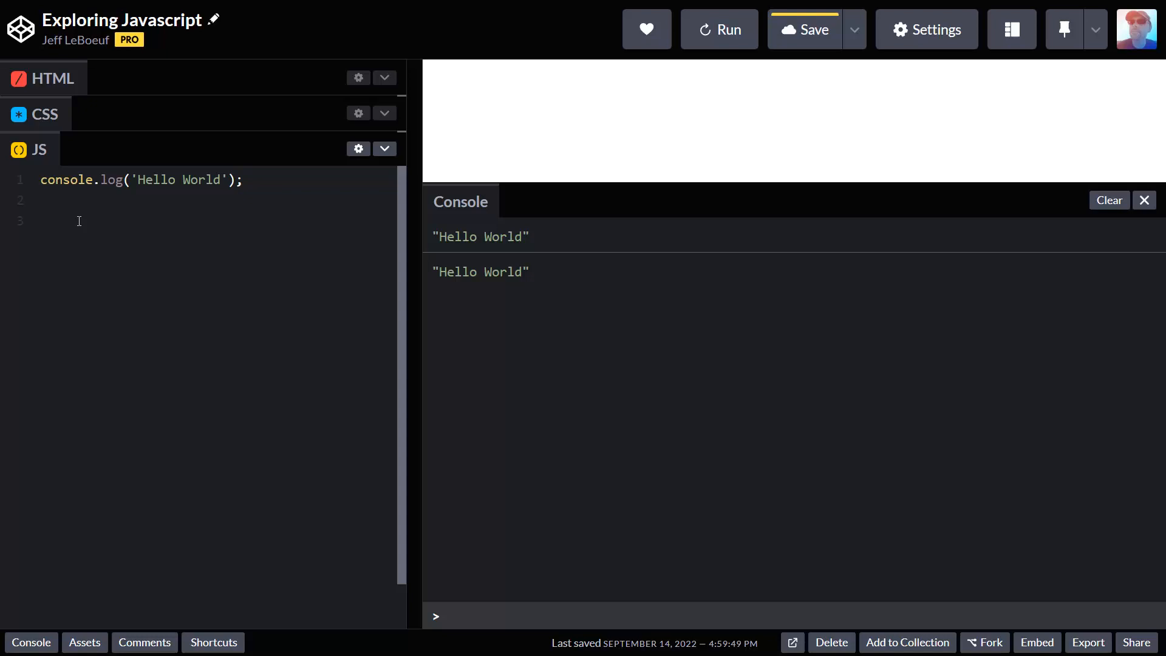
{"action": "type", "text": "x = 5"}
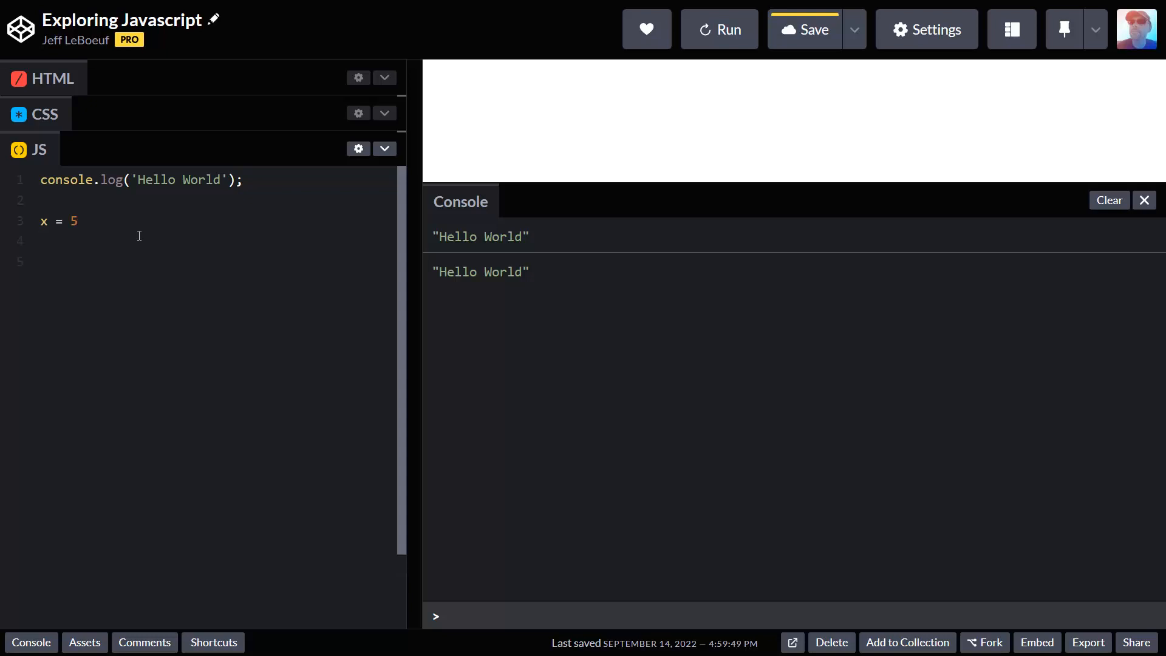
{"action": "type", "text": "x"}
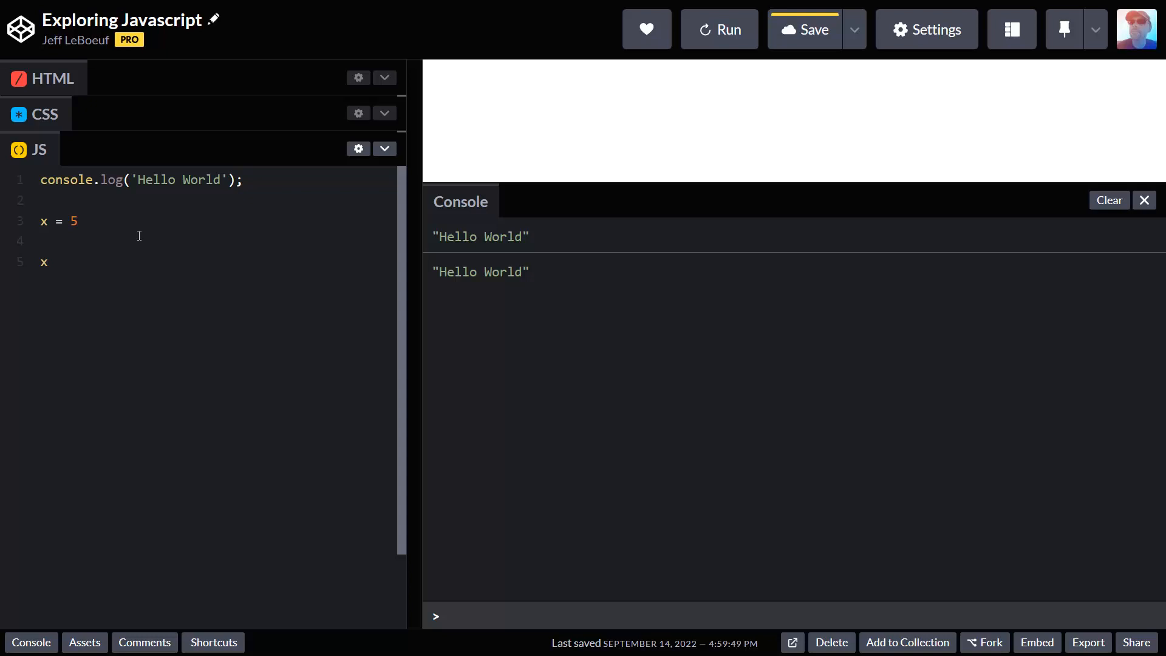
{"action": "type", "text": "+2="}
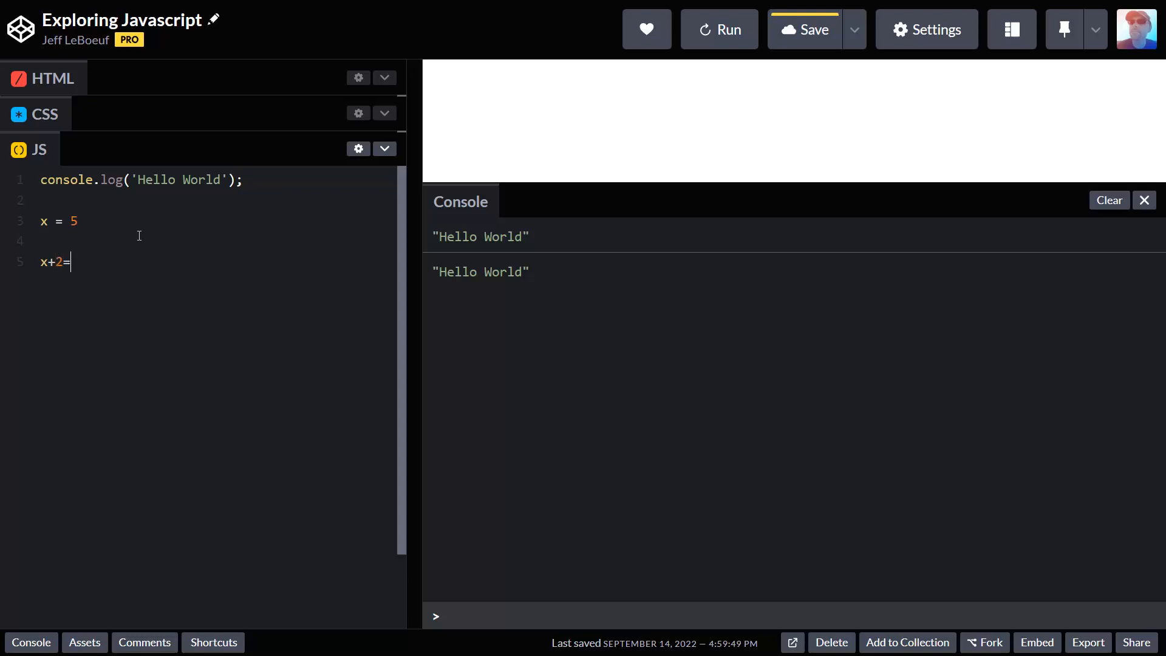
{"action": "type", "text": "________"}
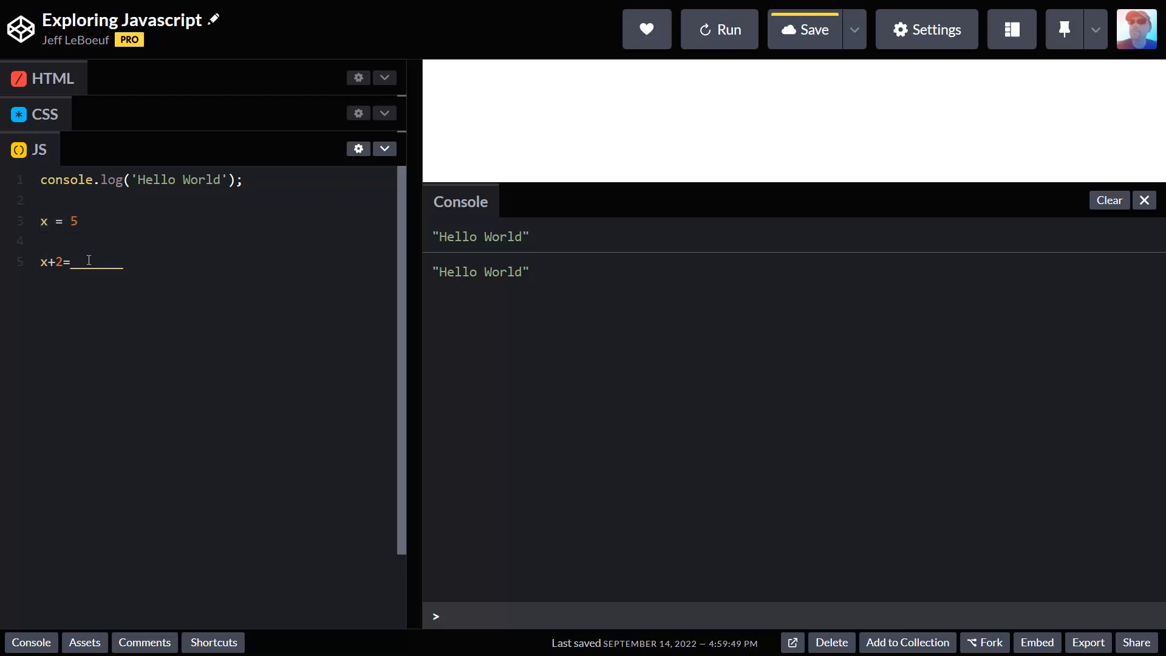
{"action": "type", "text": "7"}
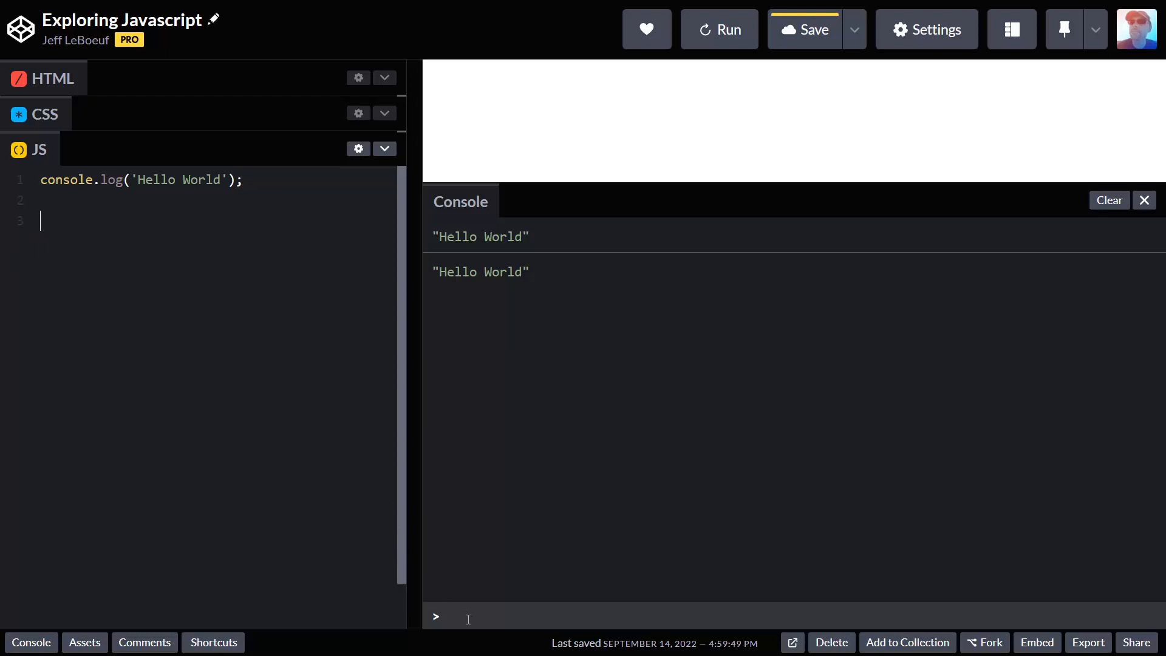
Step: Evaluate 5+6 at the console prompt, then return to the empty third code line
{"action": "type", "text": "5+"}
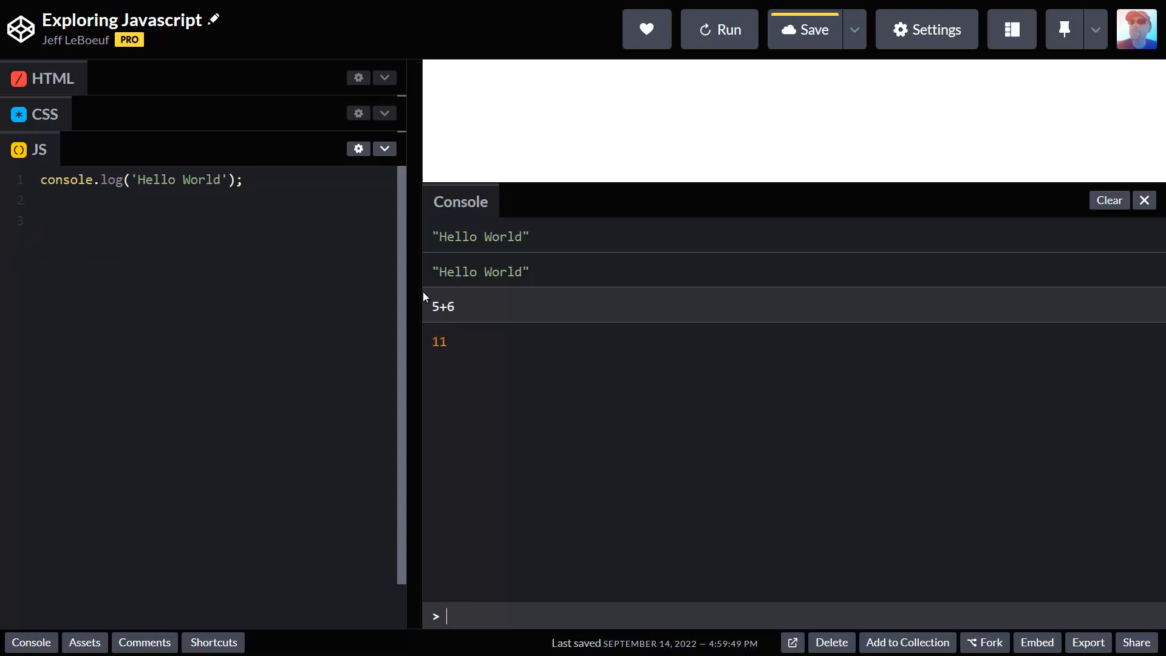
{"action": "double_click", "coordinate": [442, 306]}
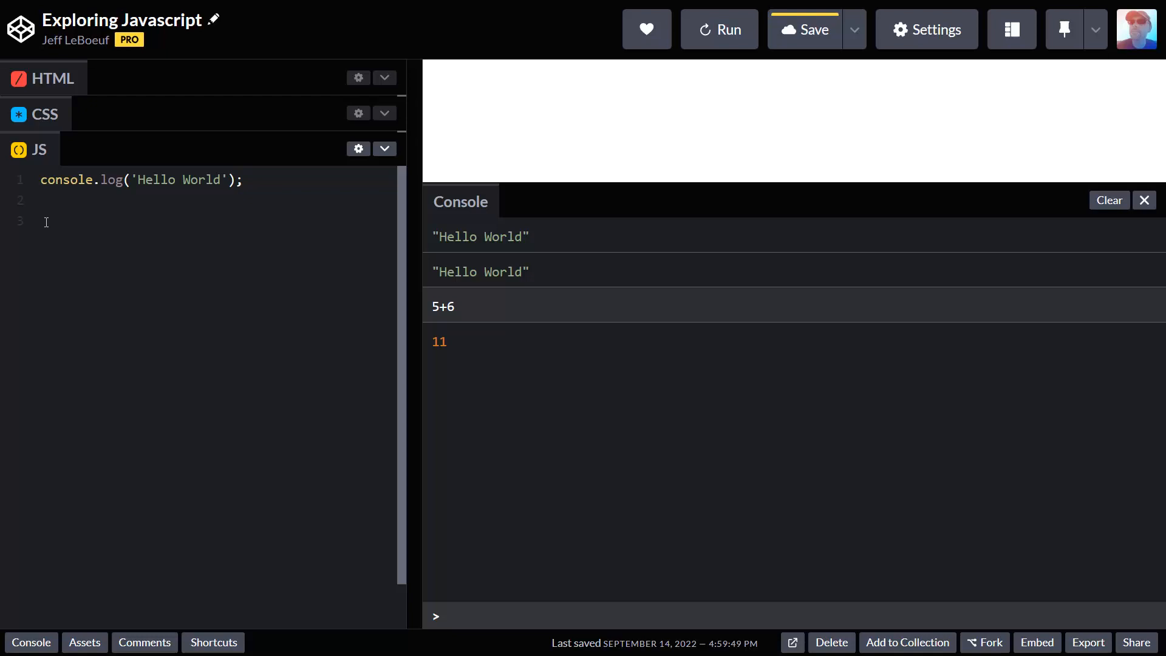
{"action": "mouse_move", "coordinate": [185, 235]}
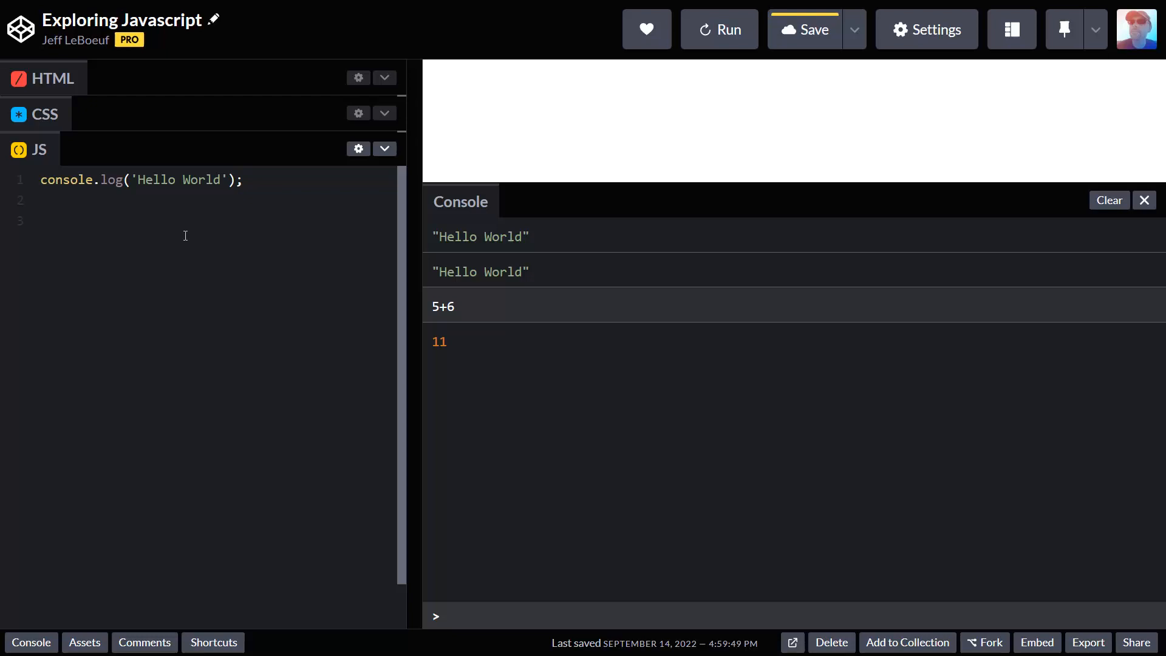
Step: Write const on line 3, then replace it with let x = 5;
{"action": "type", "text": "1"}
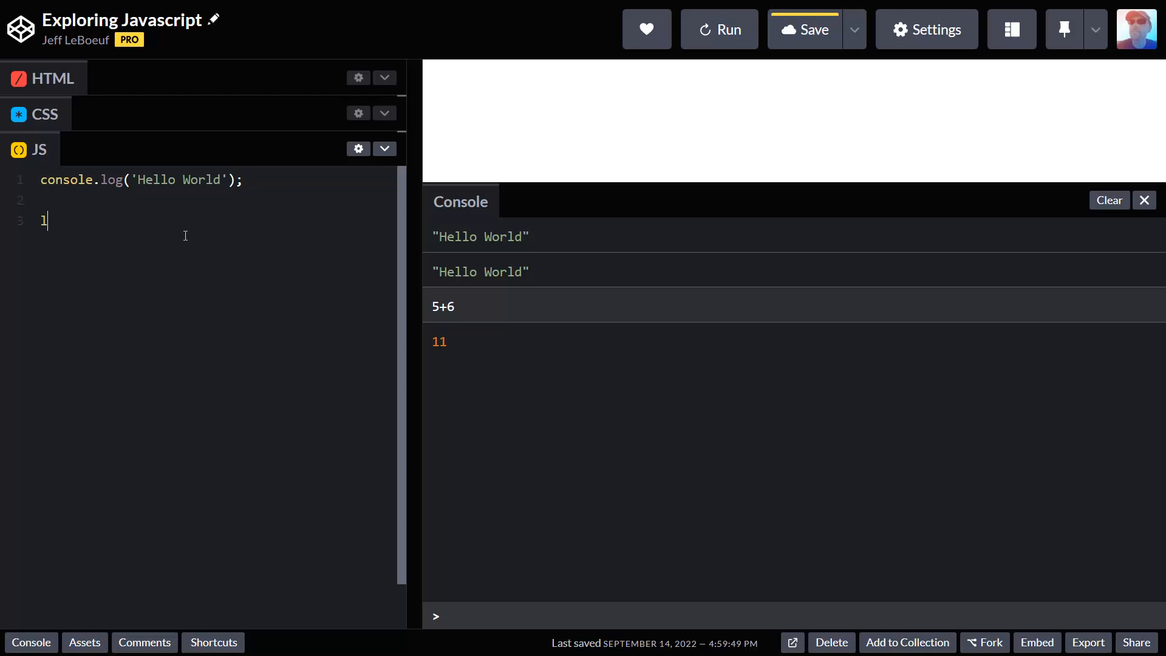
{"action": "type", "text": "const"}
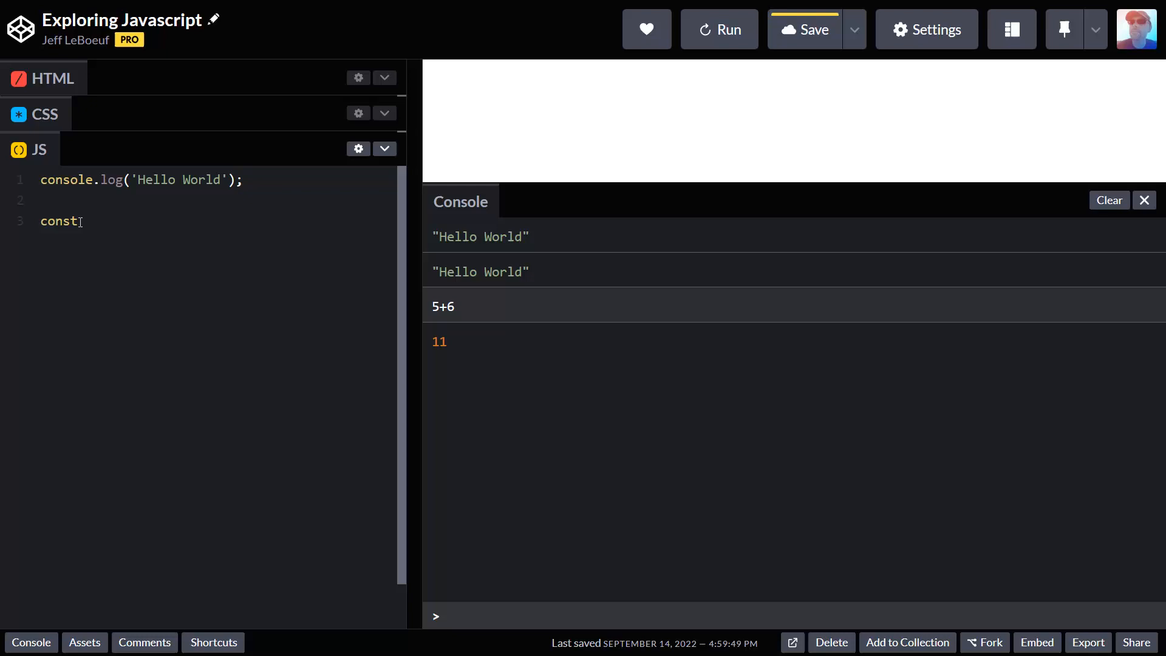
{"action": "double_click", "coordinate": [59, 221]}
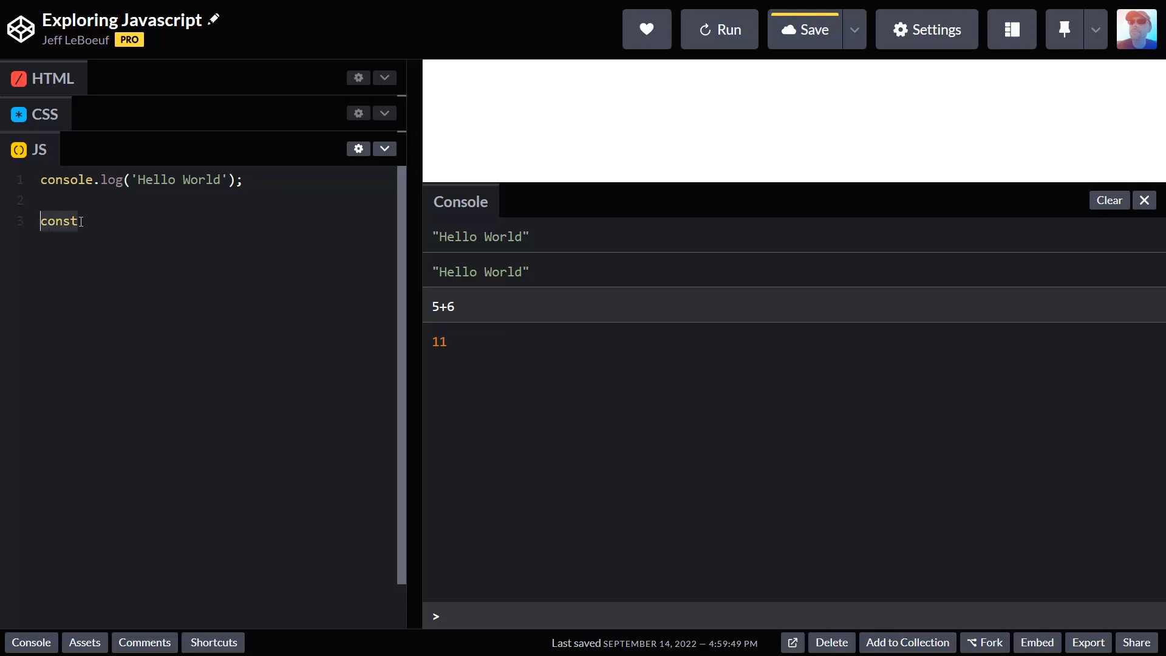
{"action": "double_click", "coordinate": [57, 221]}
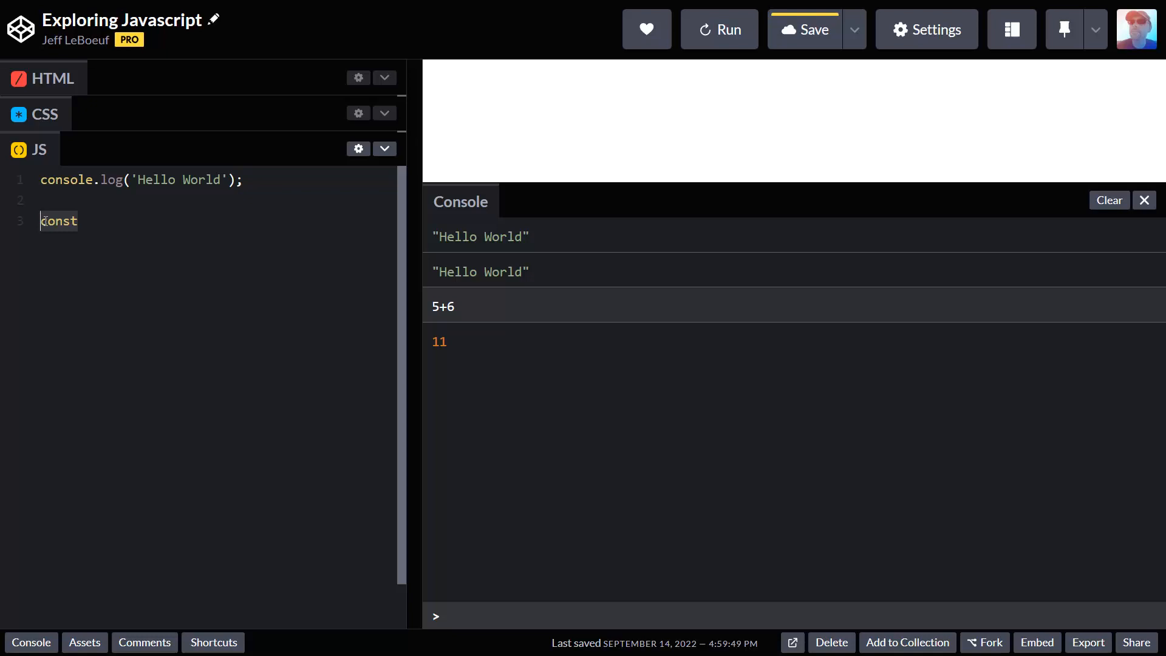
{"action": "type", "text": "let x"}
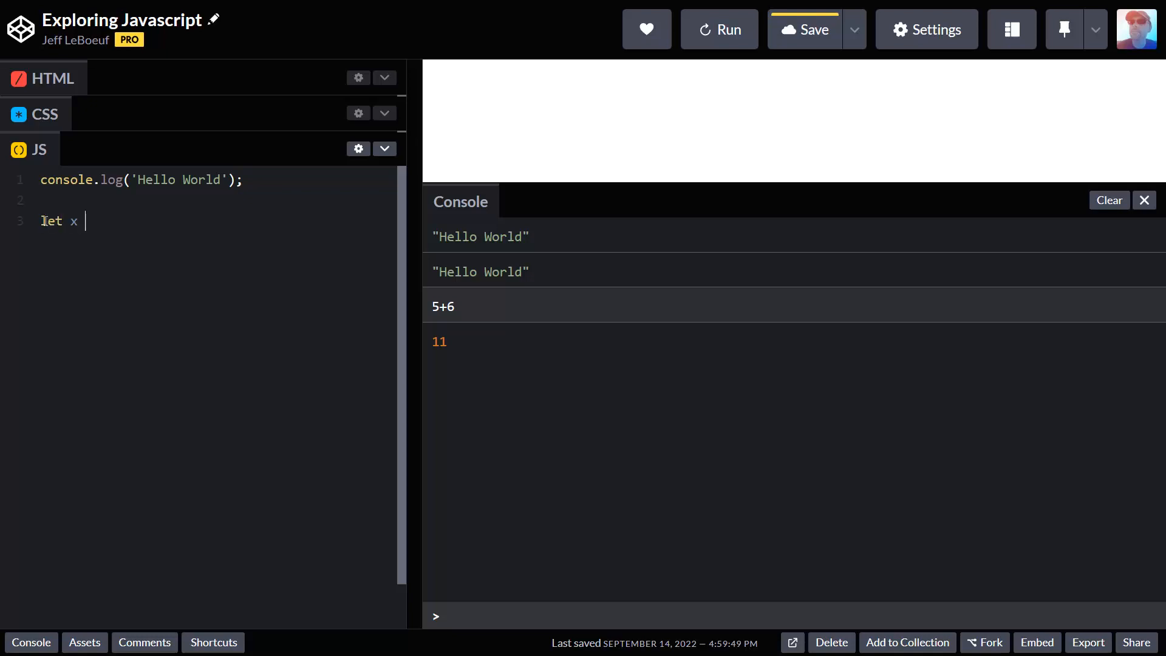
{"action": "type", "text": "= 5;"}
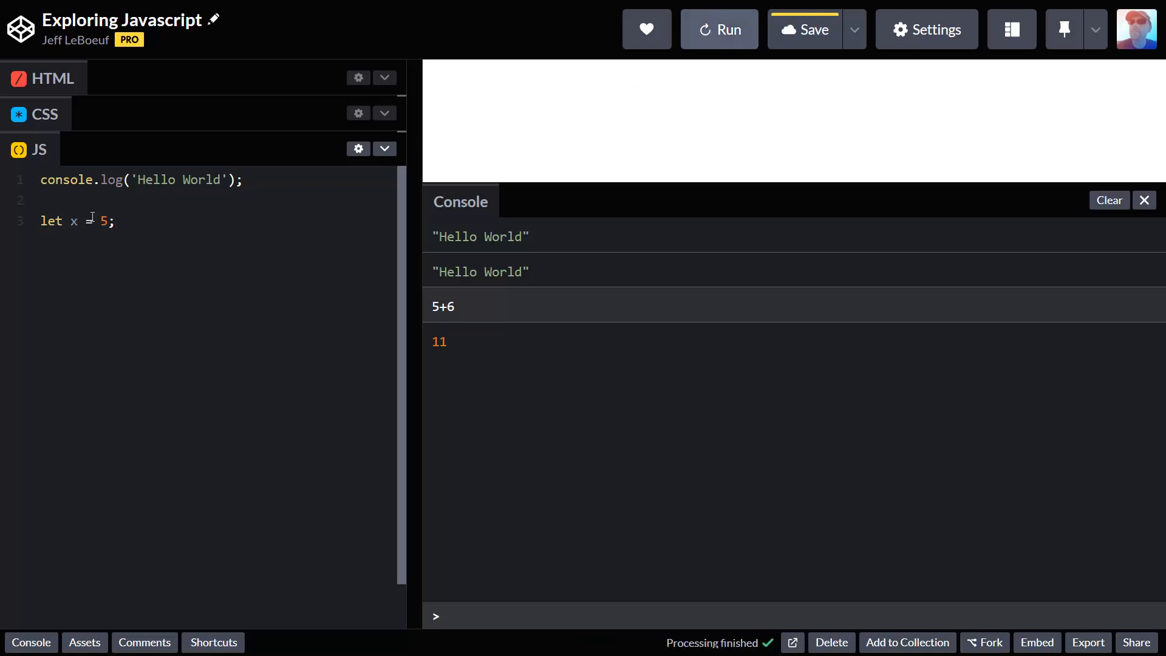
Step: Run the pen and add the x = x + 2; statement below the declaration
{"action": "left_click", "coordinate": [718, 29]}
{"action": "type", "text": "x"}
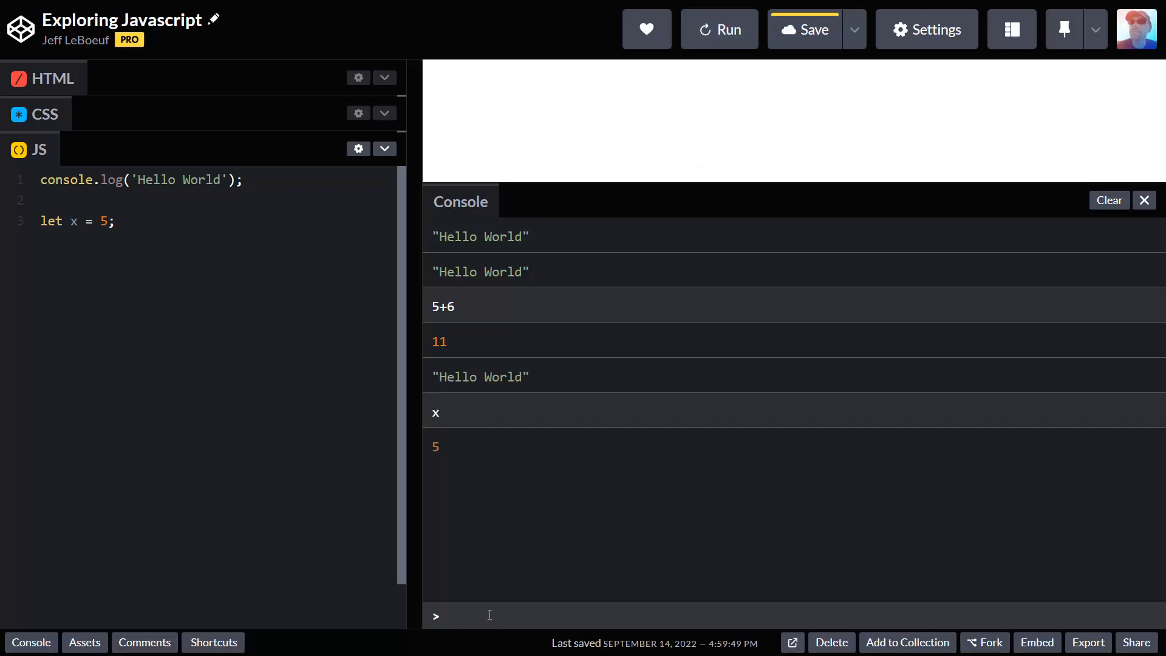
{"action": "double_click", "coordinate": [435, 446]}
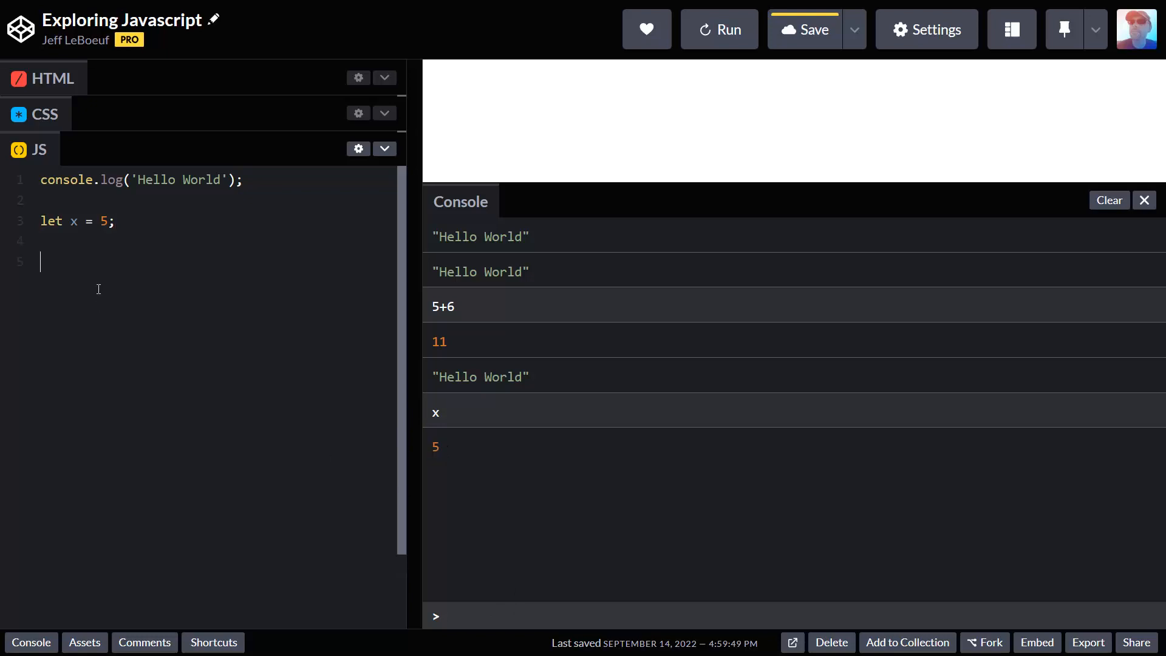
{"action": "type", "text": "x = x"}
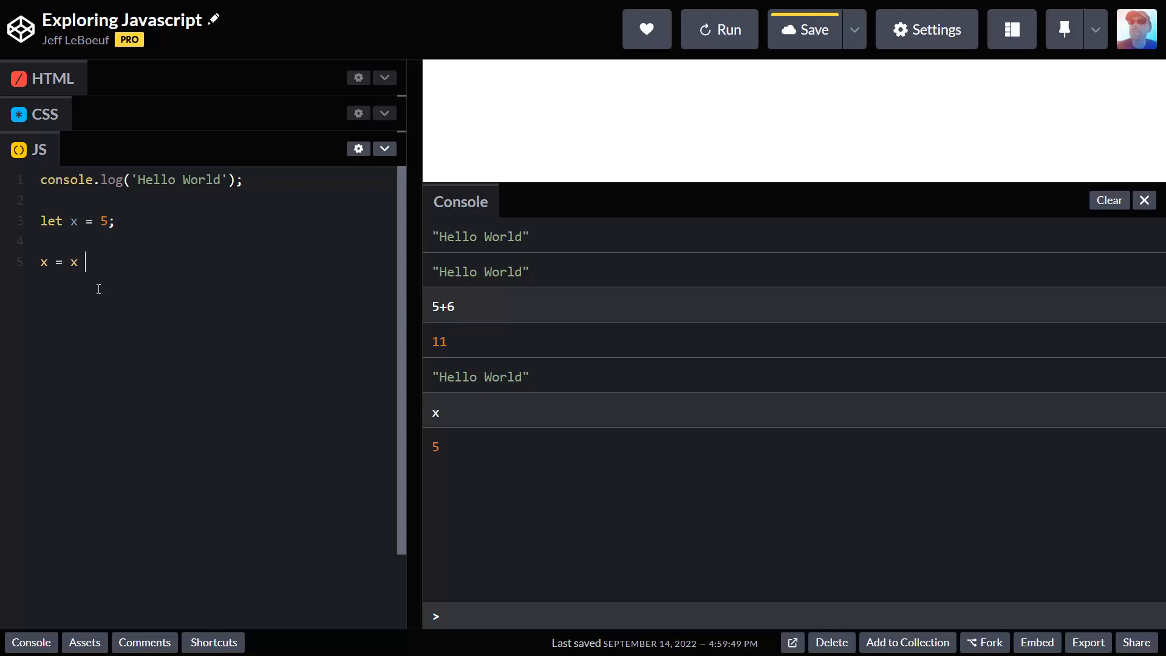
{"action": "type", "text": "+2"}
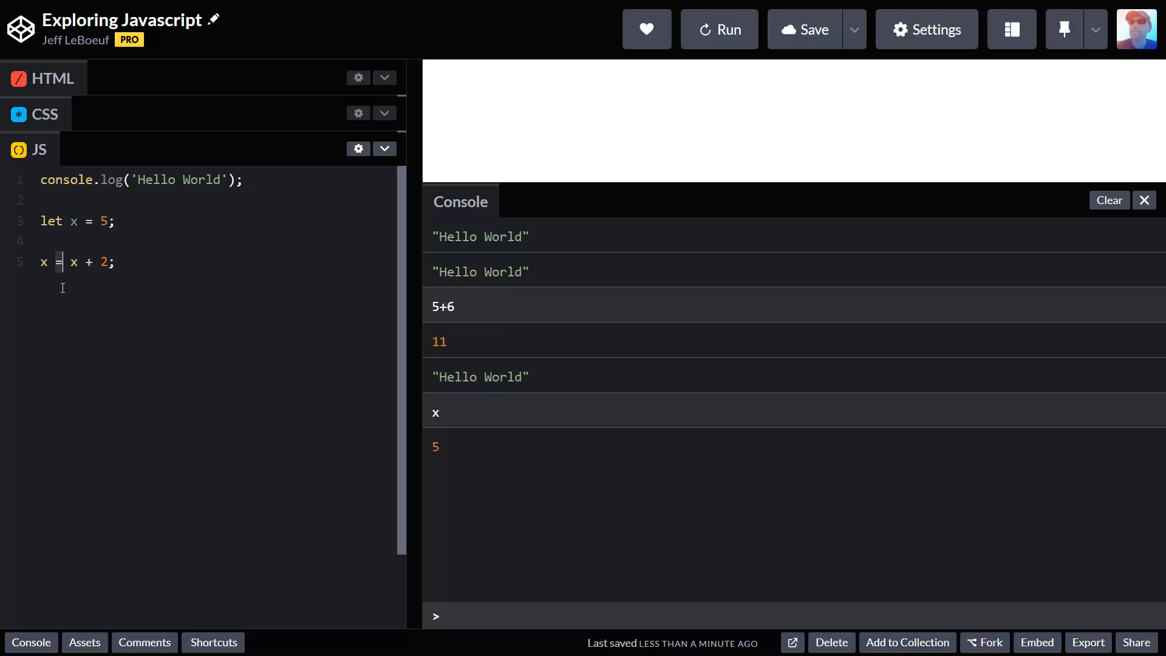
{"action": "mouse_move", "coordinate": [77, 221]}
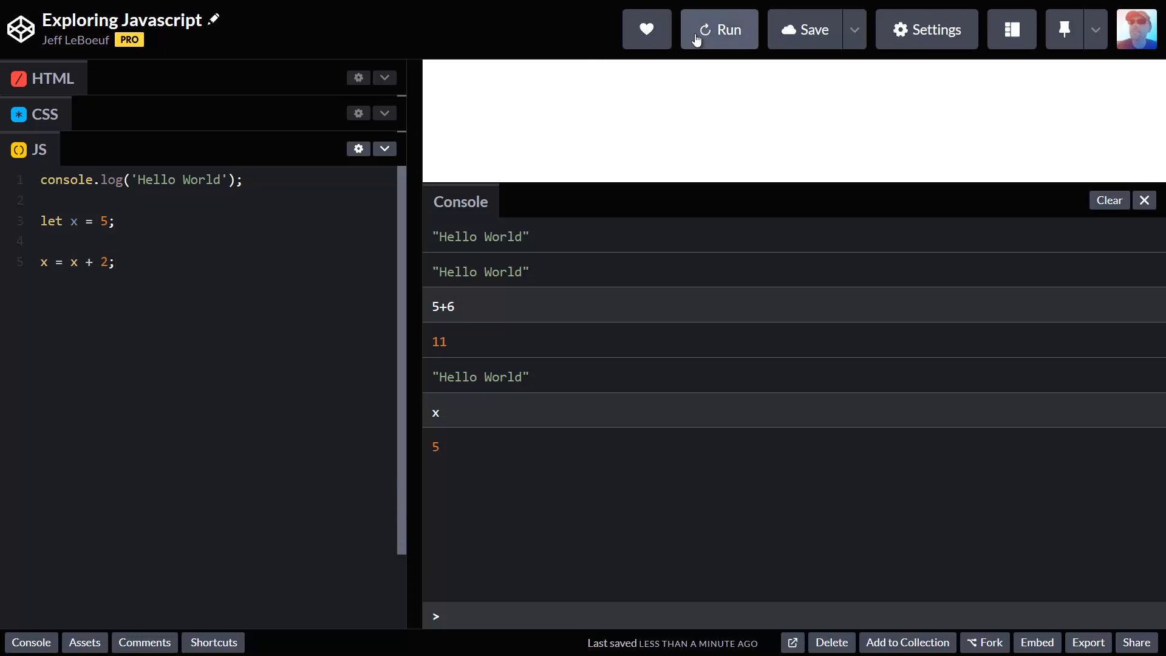
Step: Rerun the pen and evaluate x in the console, returning 7
{"action": "left_click", "coordinate": [719, 29]}
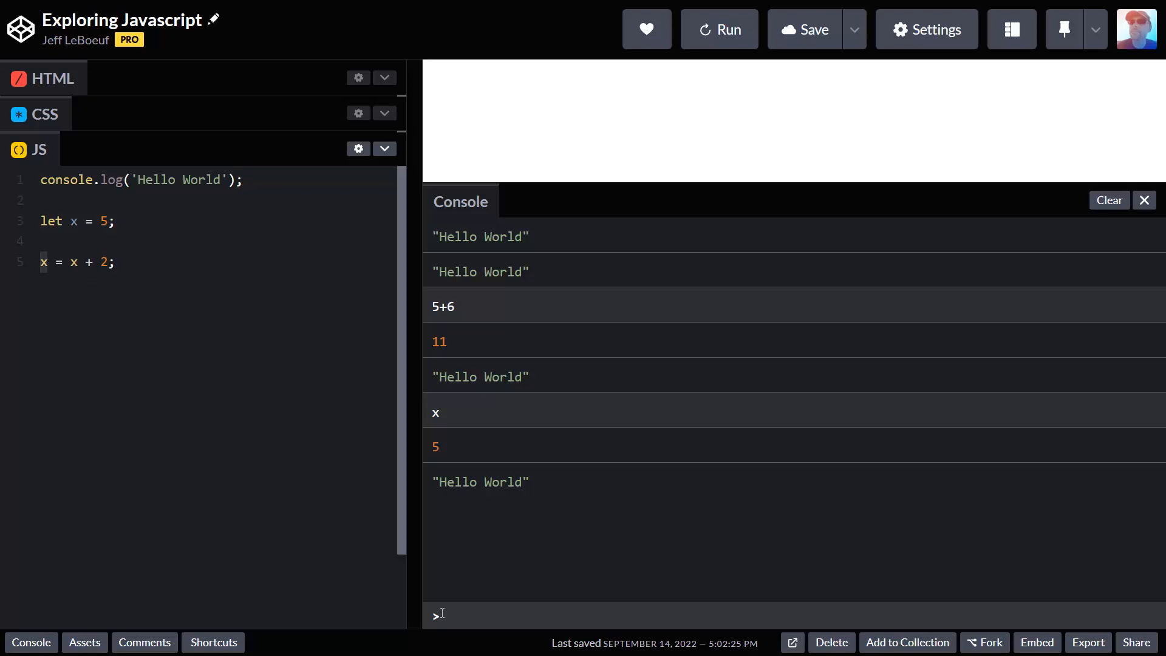
{"action": "type", "text": "x"}
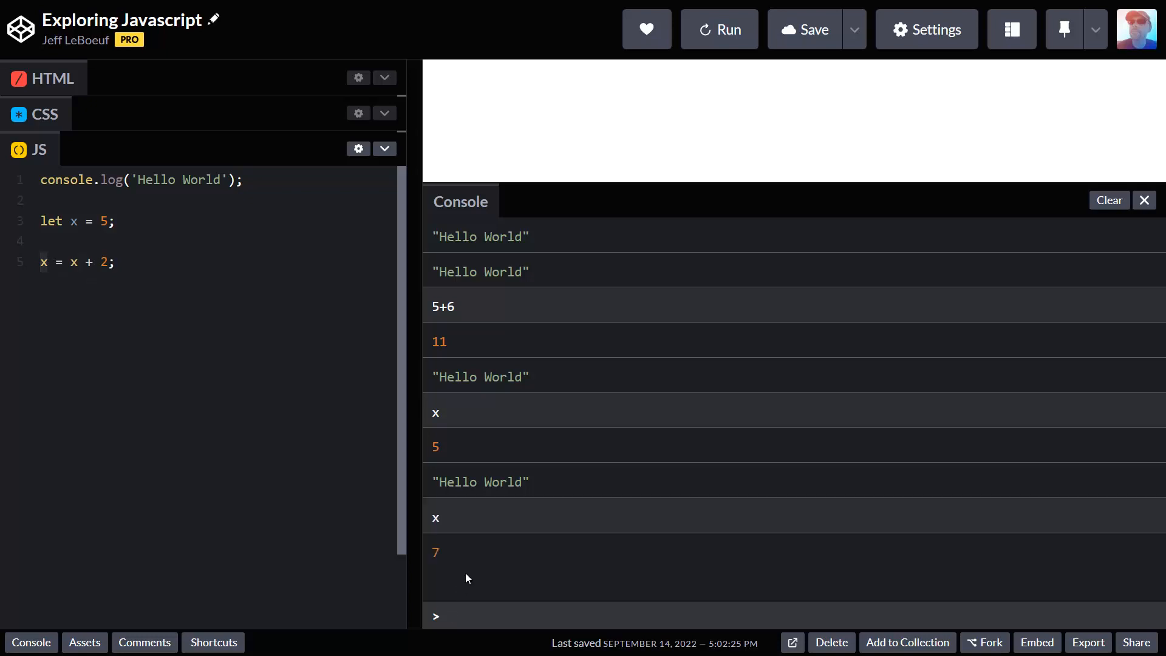
{"action": "left_click", "coordinate": [447, 615]}
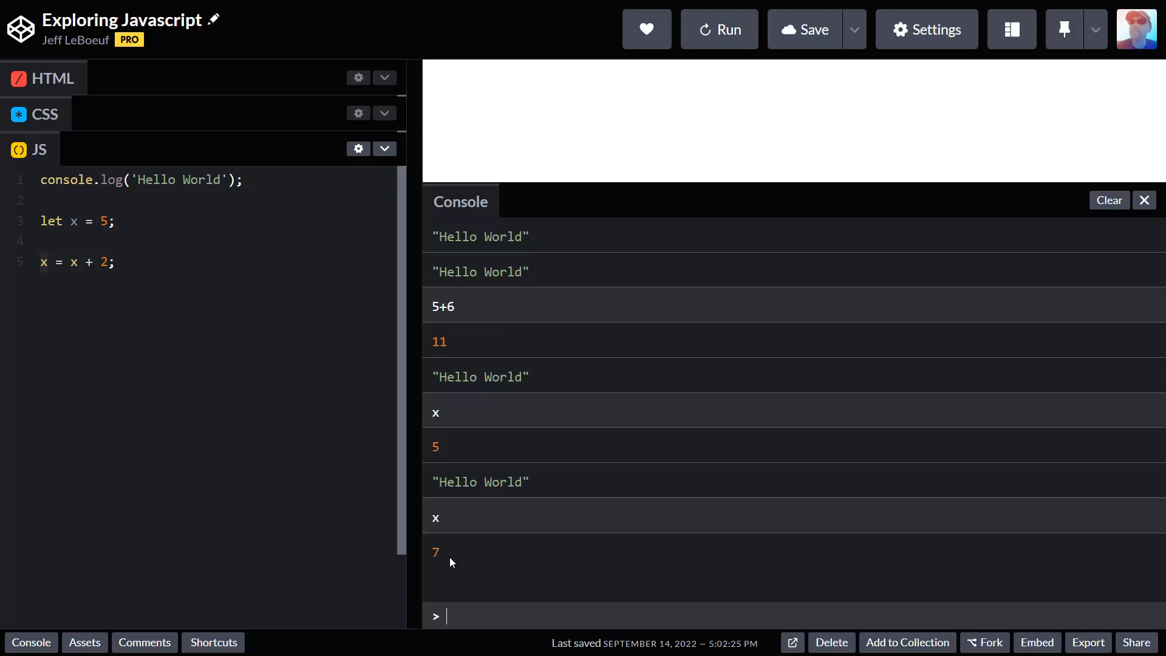
{"action": "mouse_move", "coordinate": [473, 570]}
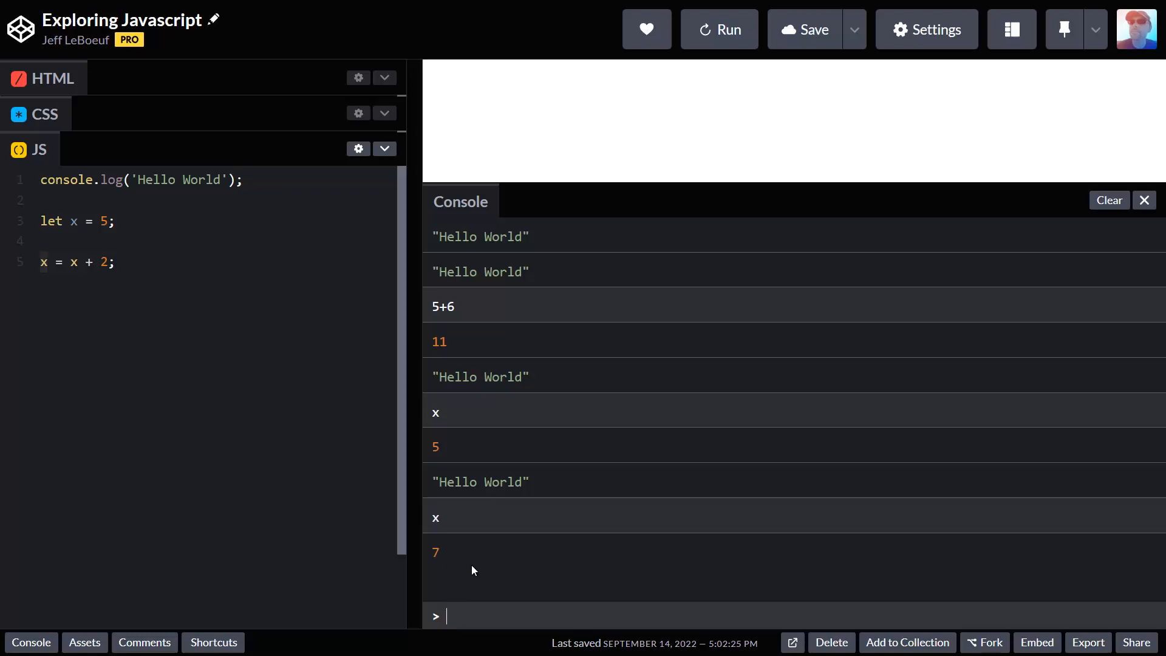
Step: Reassign x in the console to 25, then to "Jeff", and highlight the string output
{"action": "type", "text": "x"}
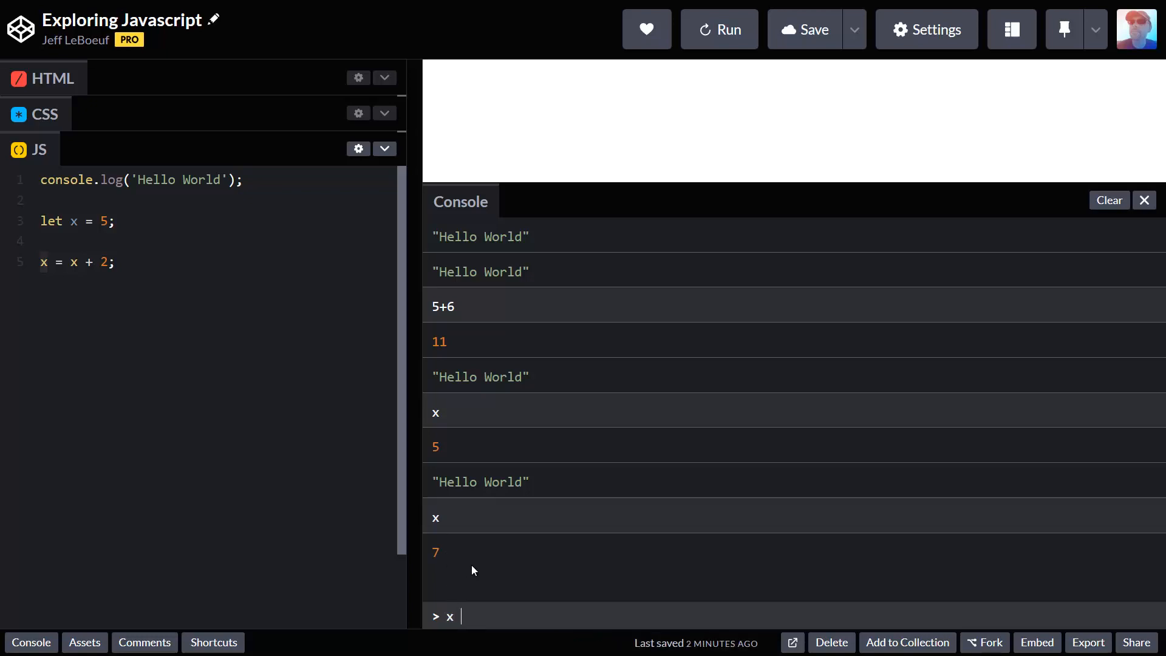
{"action": "type", "text": "= \""}
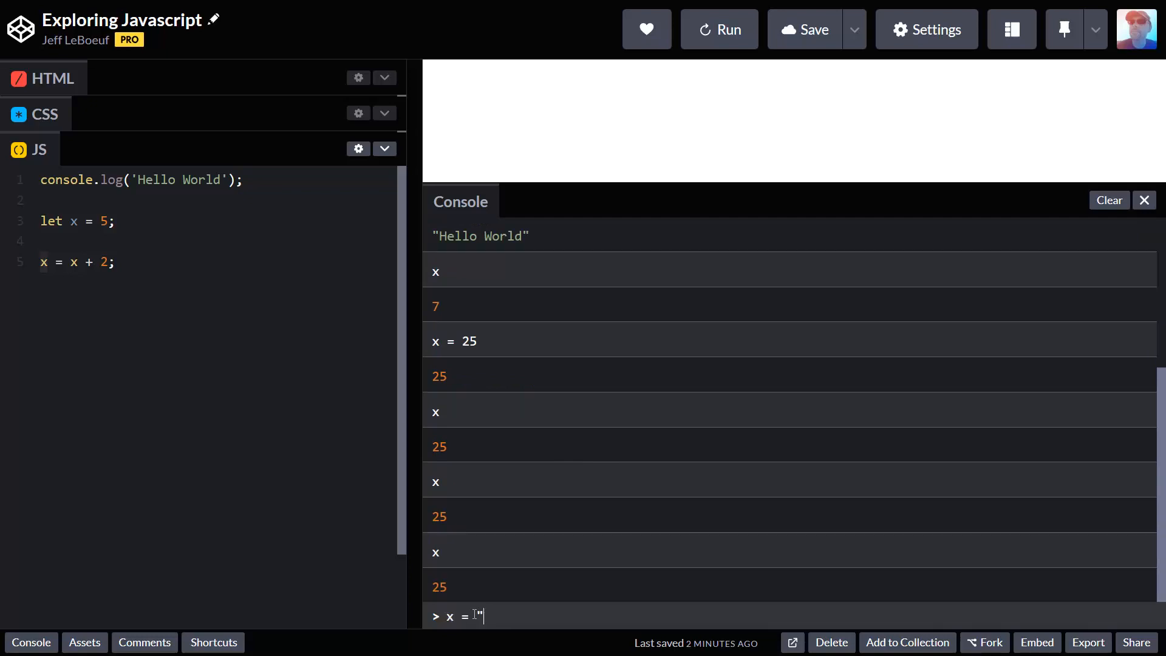
{"action": "type", "text": "Jeff"}
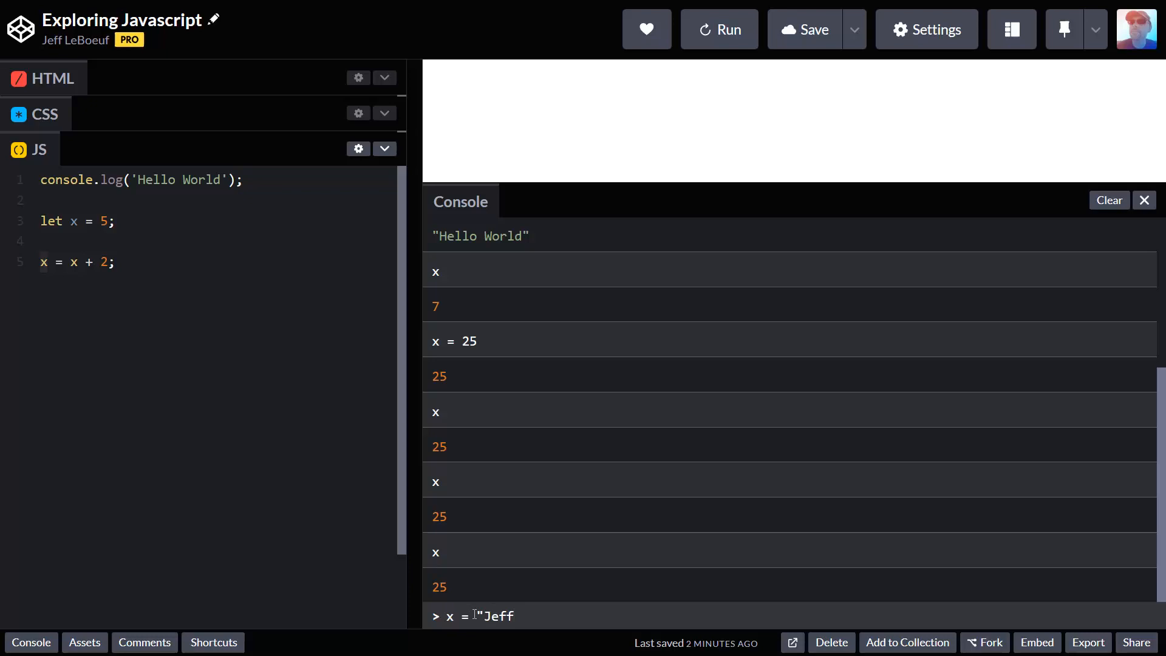
{"action": "type", "text": "\""}
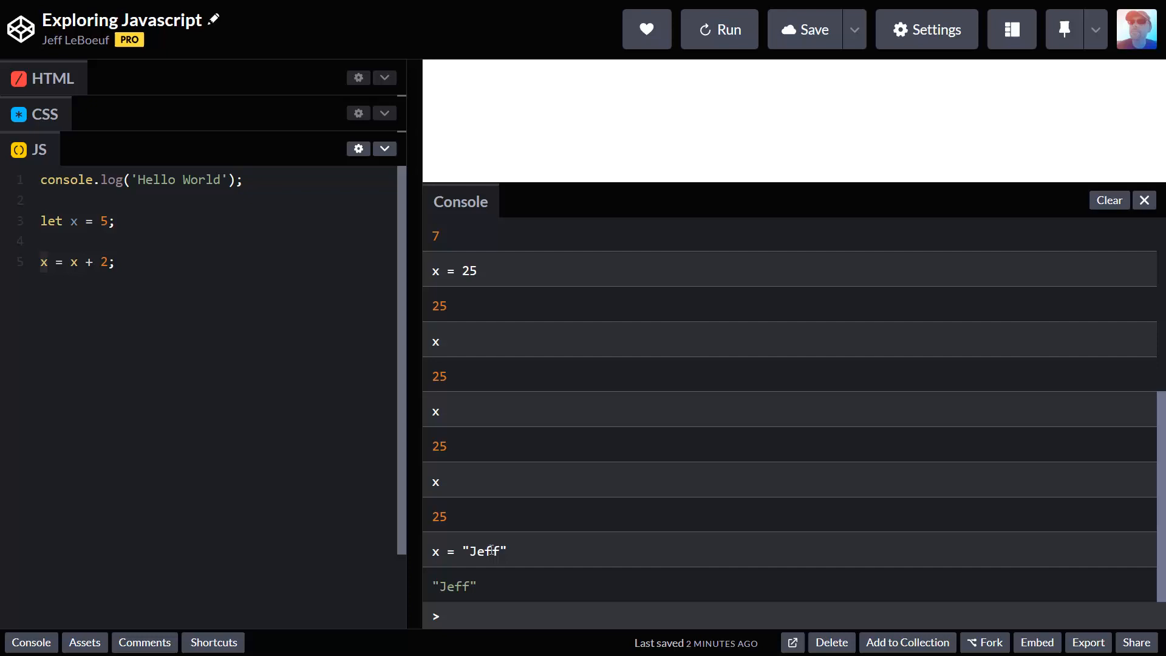
{"action": "double_click", "coordinate": [483, 551]}
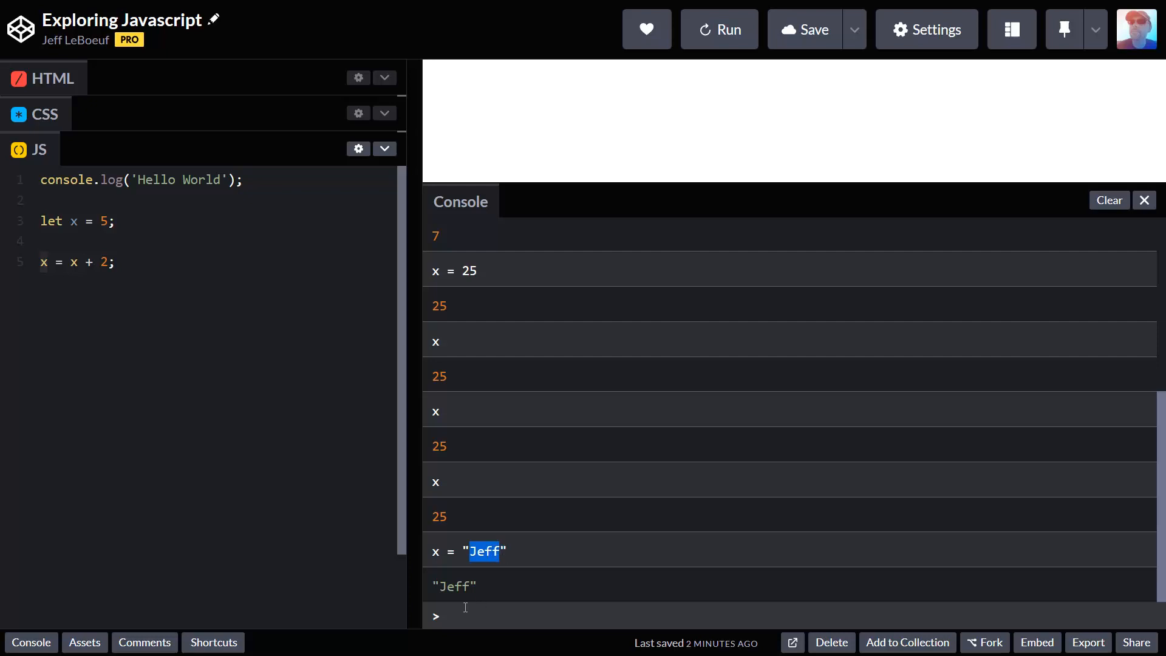
{"action": "mouse_move", "coordinate": [457, 601]}
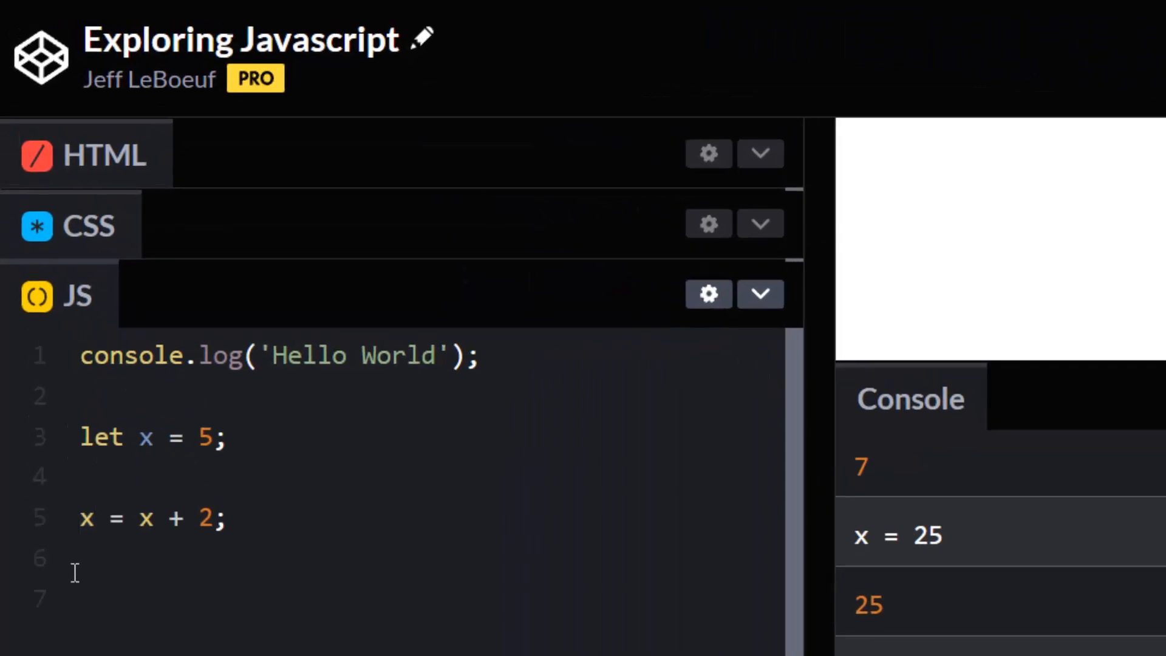
Step: Type const y = "hello"; on line 7 of the JS editor
{"action": "type", "text": "const"}
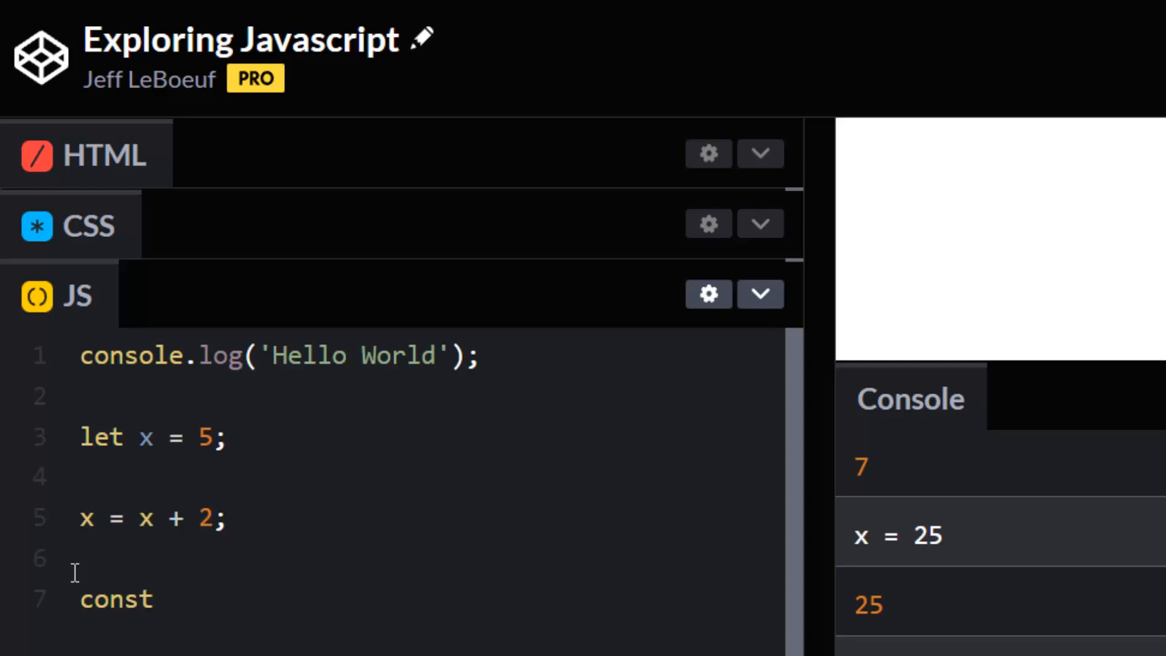
{"action": "type", "text": "y ="}
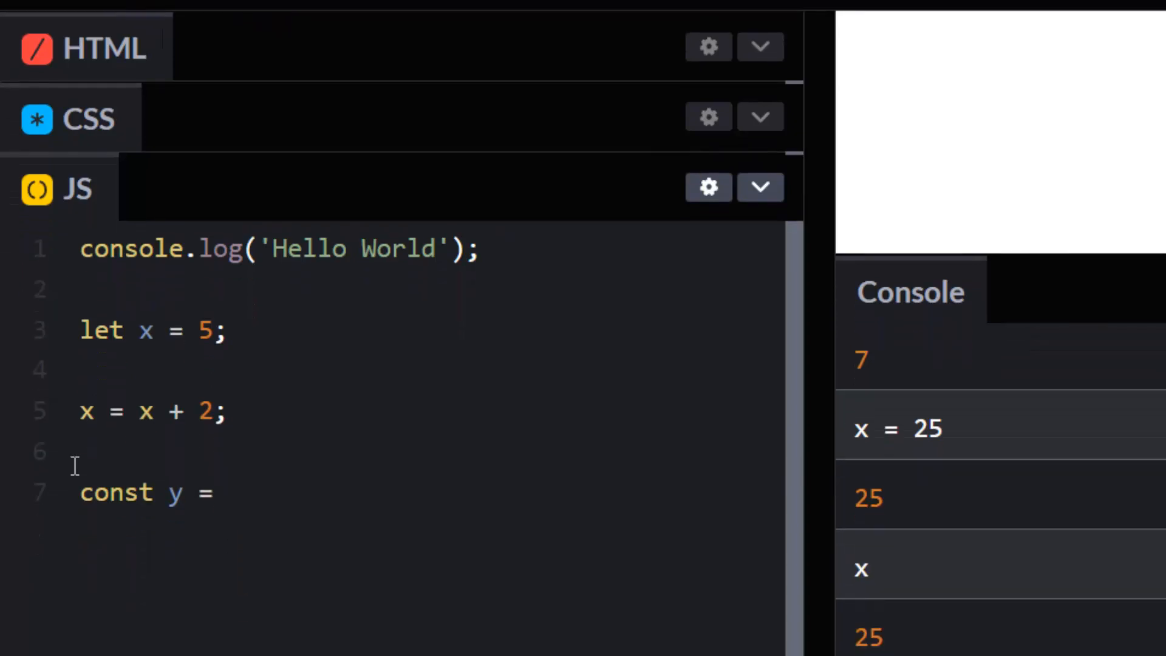
{"action": "type", "text": "\"\""}
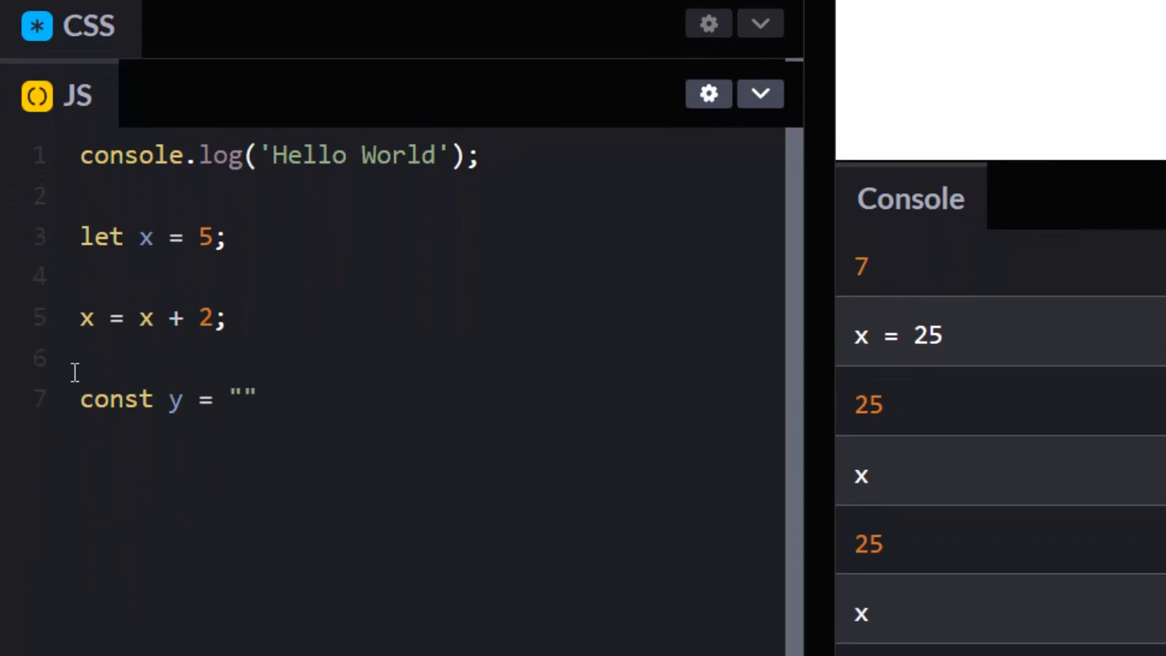
{"action": "type", "text": "hello"}
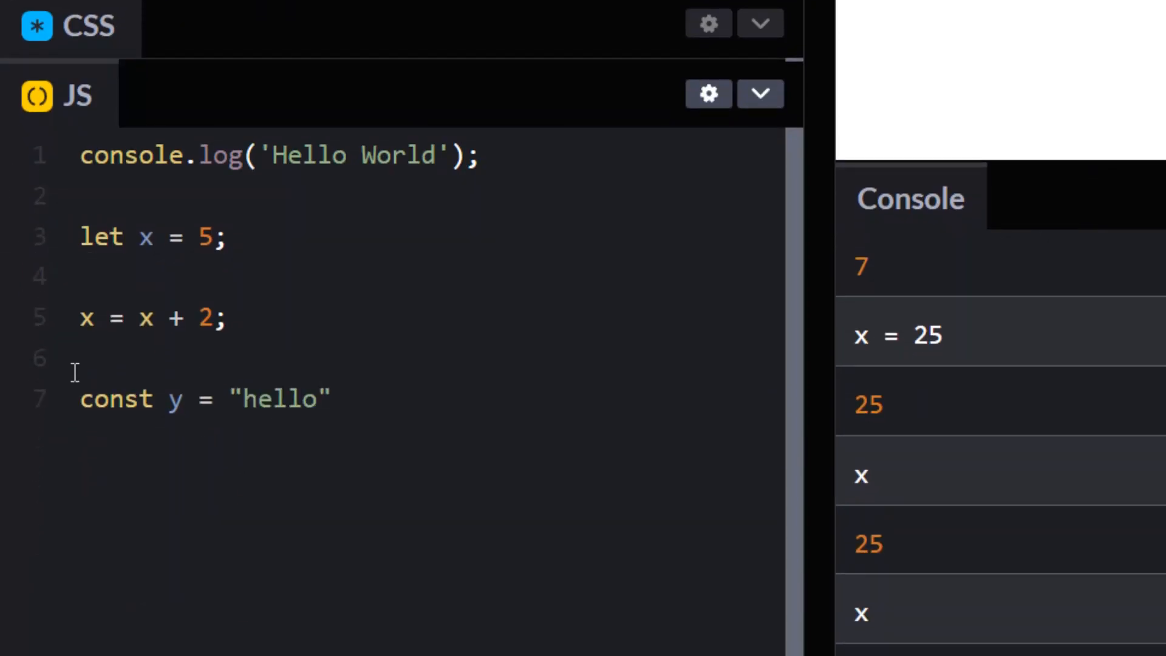
{"action": "mouse_move", "coordinate": [361, 398]}
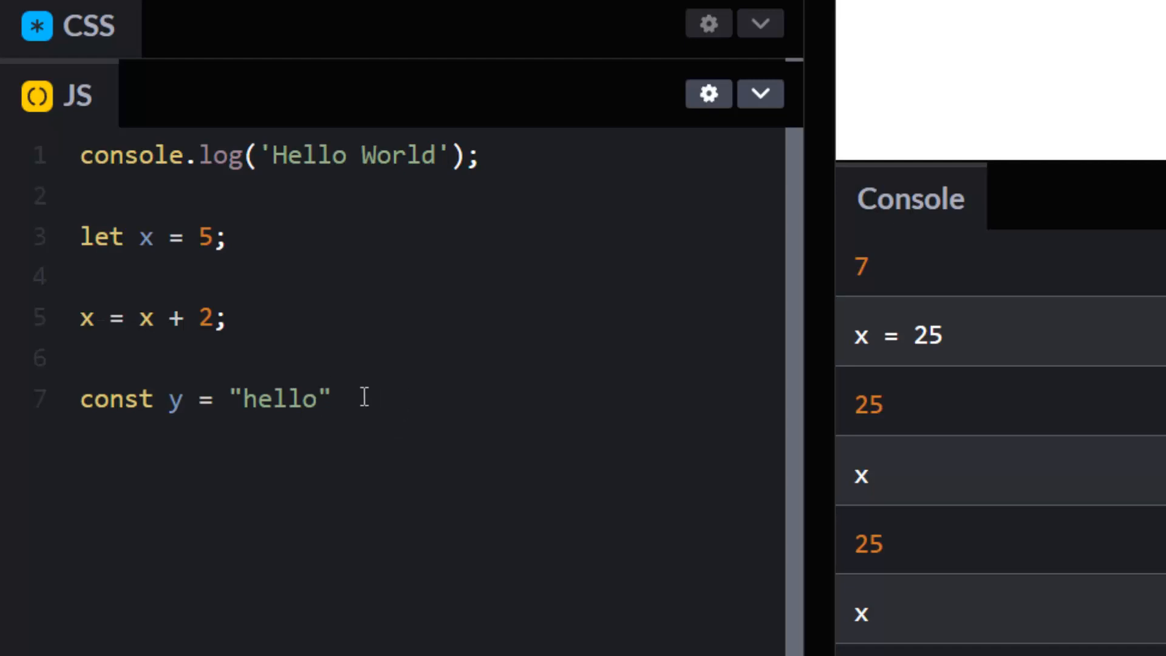
{"action": "type", "text": ";"}
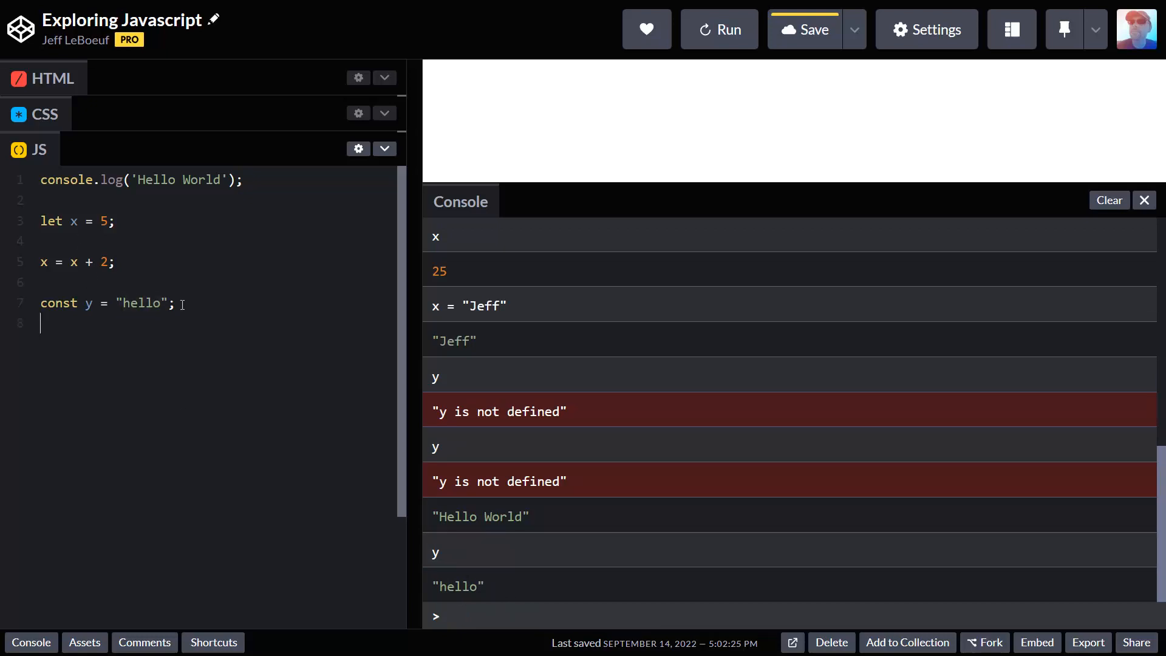
Step: Add y = 2; on line 8, producing an assignment-to-constant-variable TypeError
{"action": "type", "text": "y = 2"}
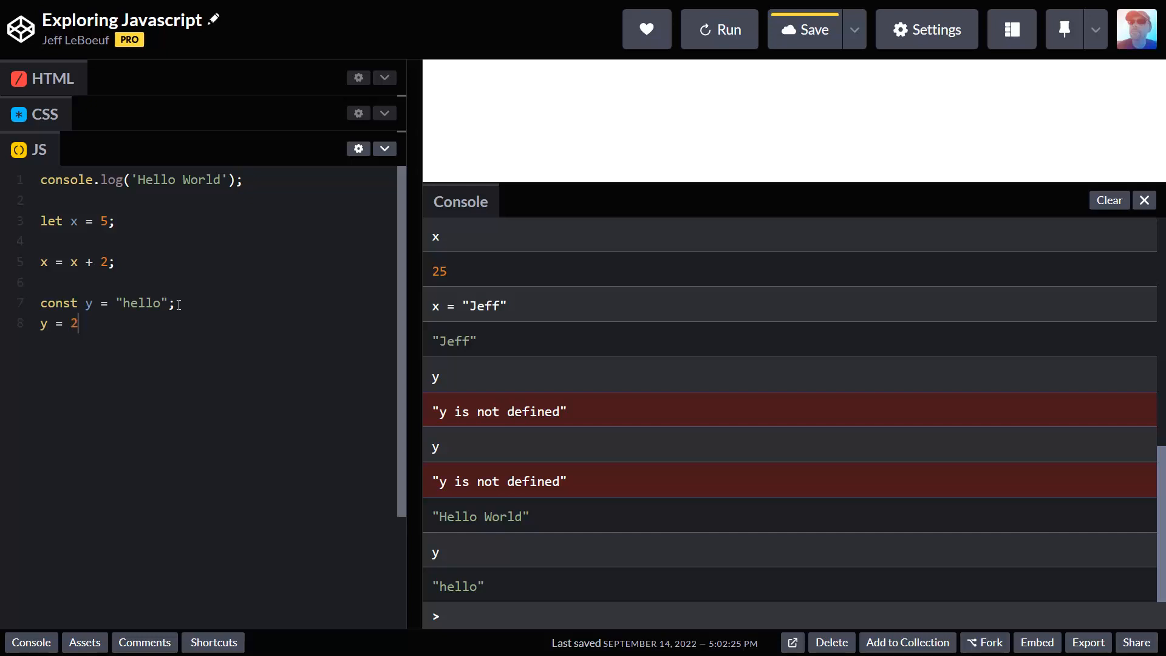
{"action": "type", "text": ";"}
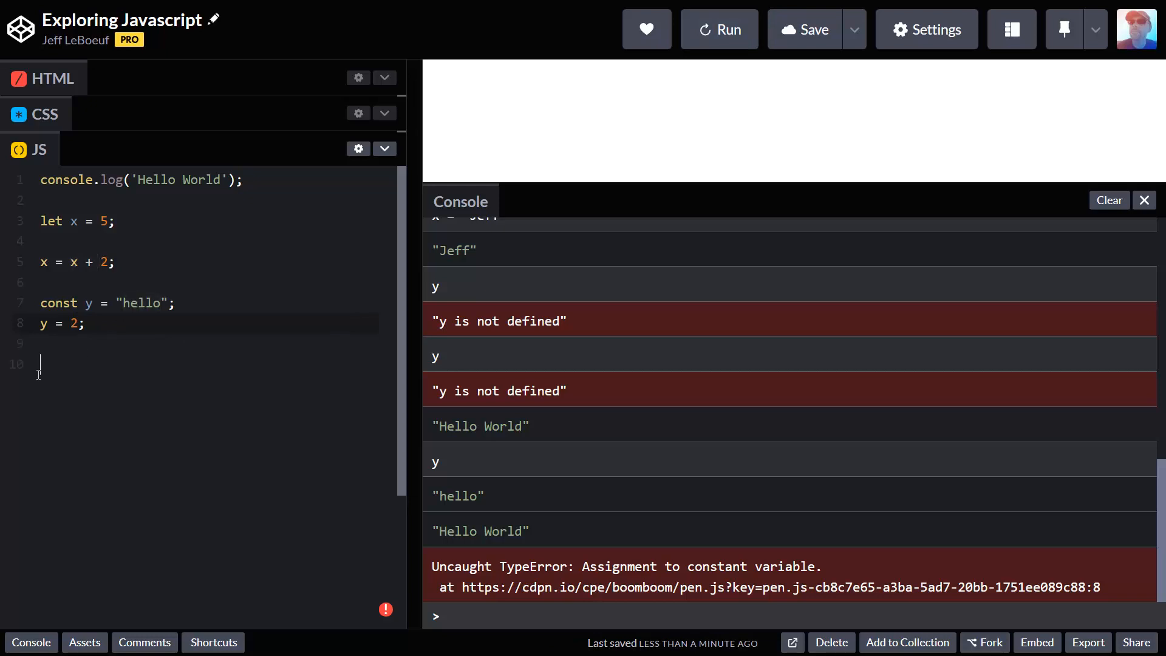
{"action": "mouse_move", "coordinate": [177, 379]}
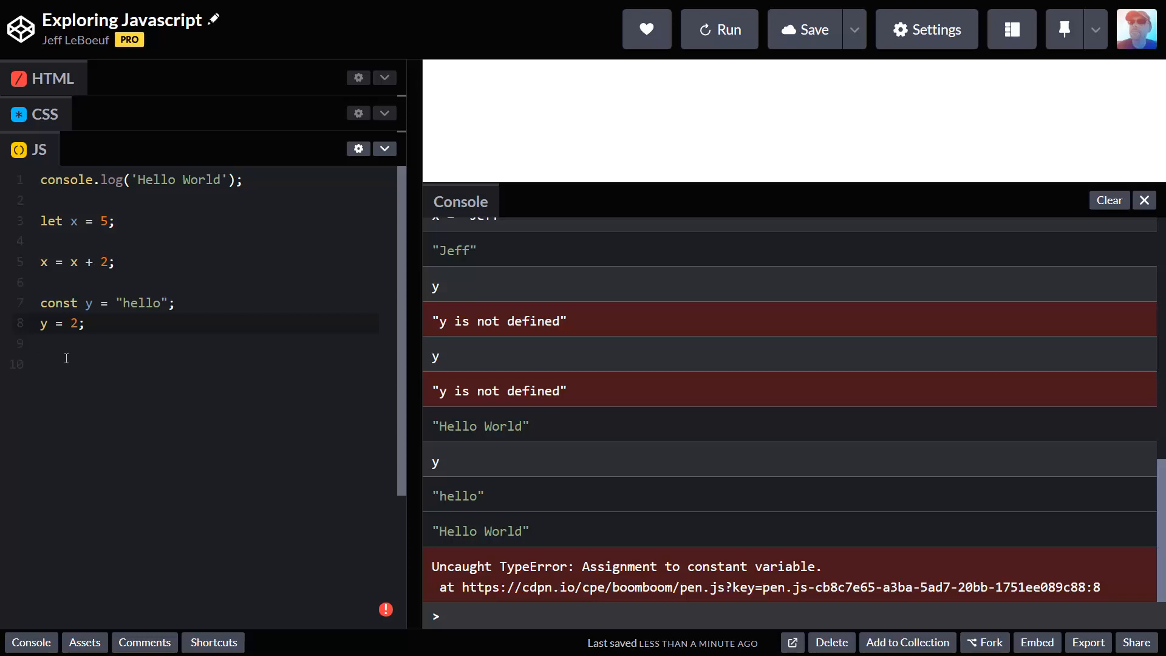
{"action": "mouse_move", "coordinate": [79, 362]}
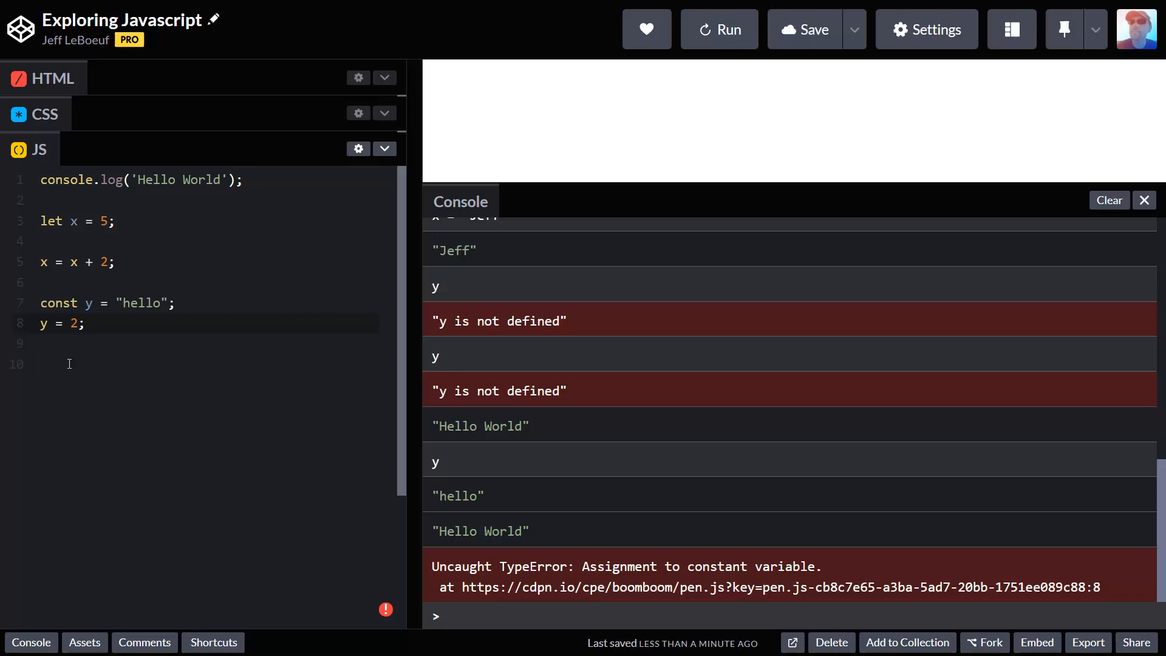
Step: Declare let isjumping = false; on line 10
{"action": "left_click", "coordinate": [69, 364]}
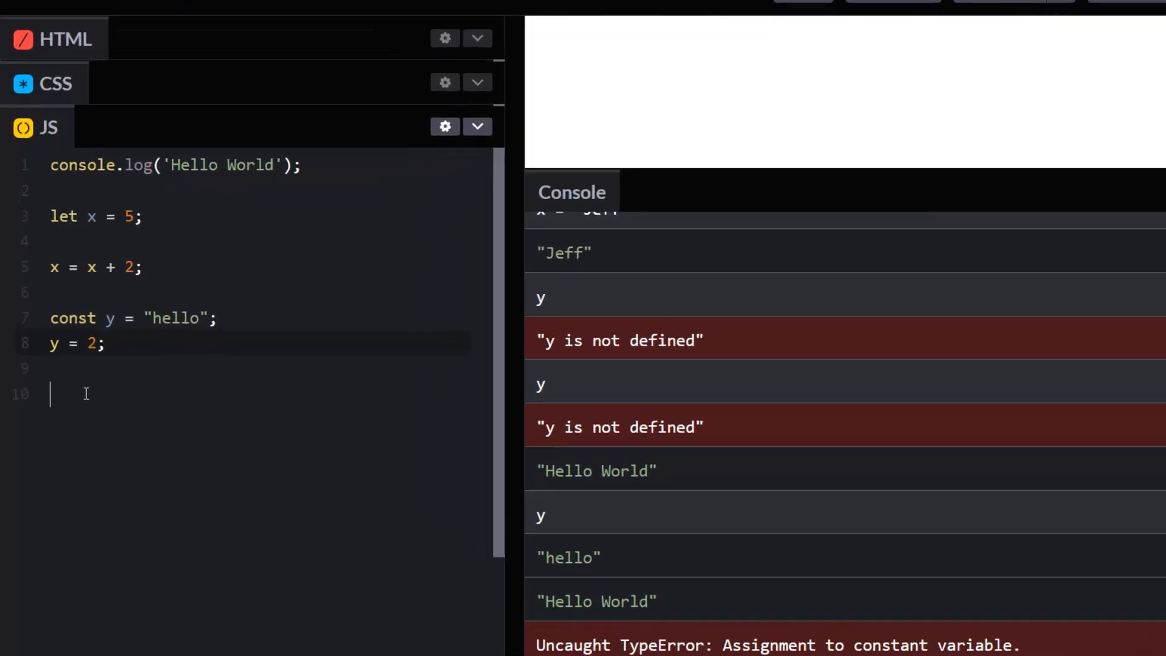
{"action": "type", "text": "let"}
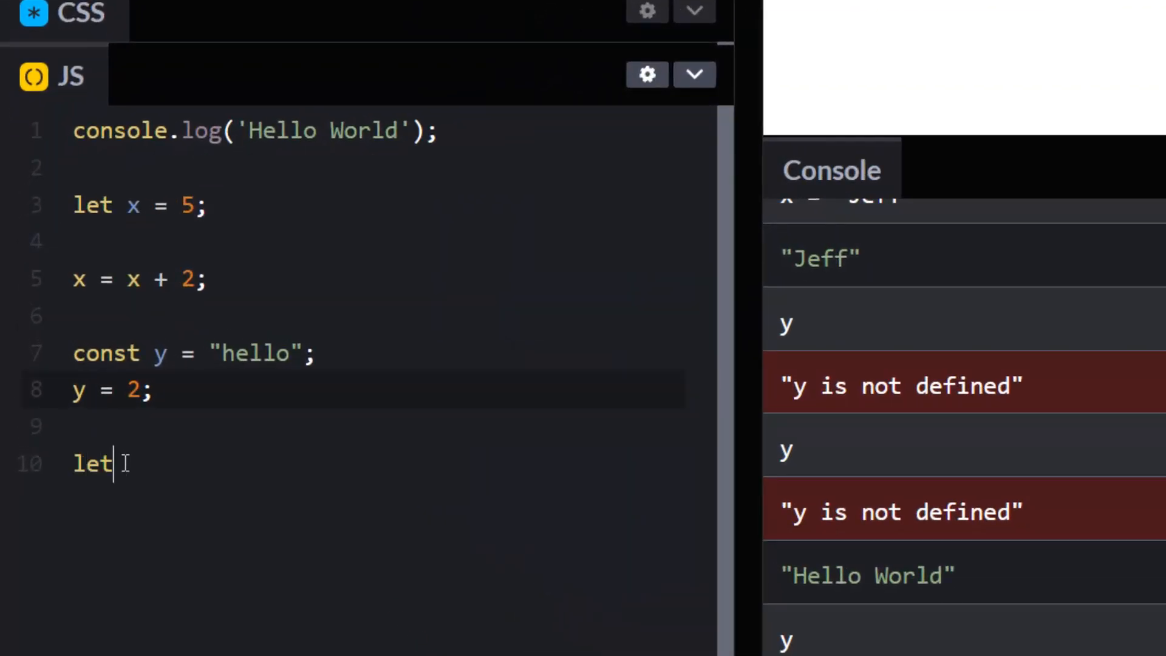
{"action": "type", "text": "lisjum"}
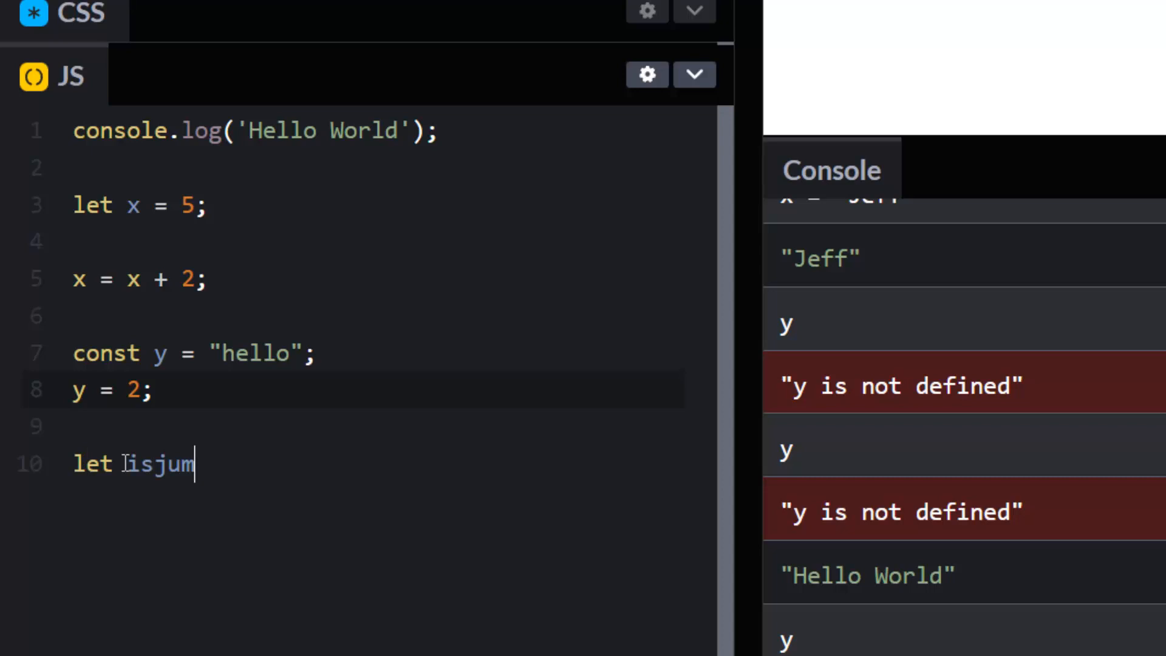
{"action": "type", "text": "ping ="}
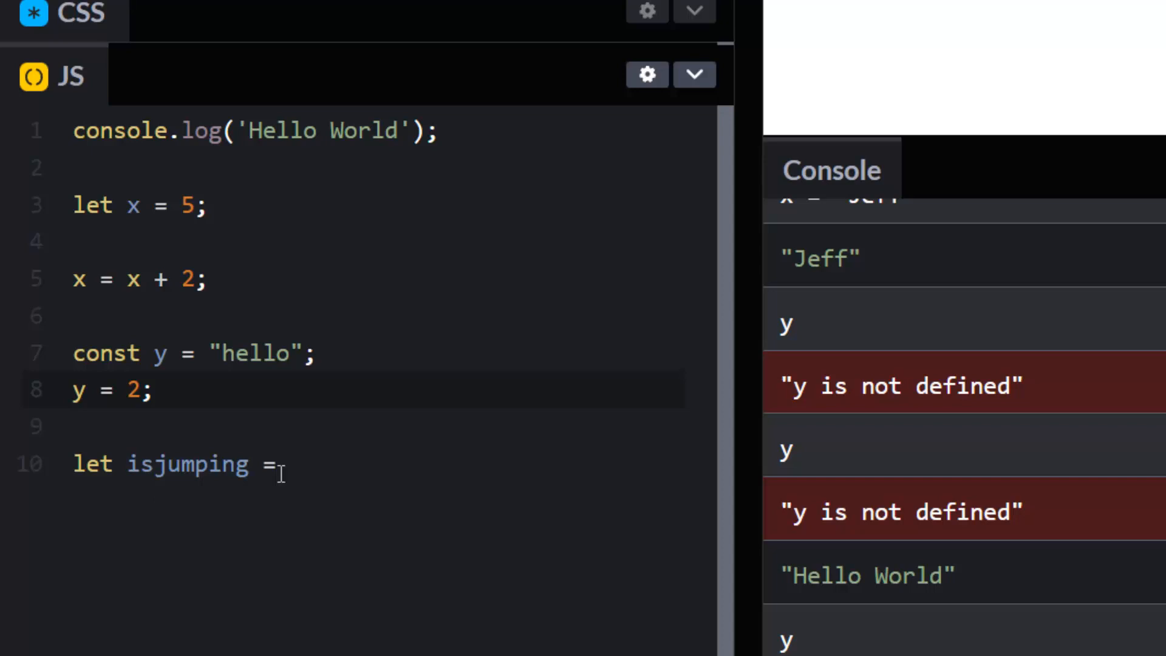
{"action": "type", "text": "fla"}
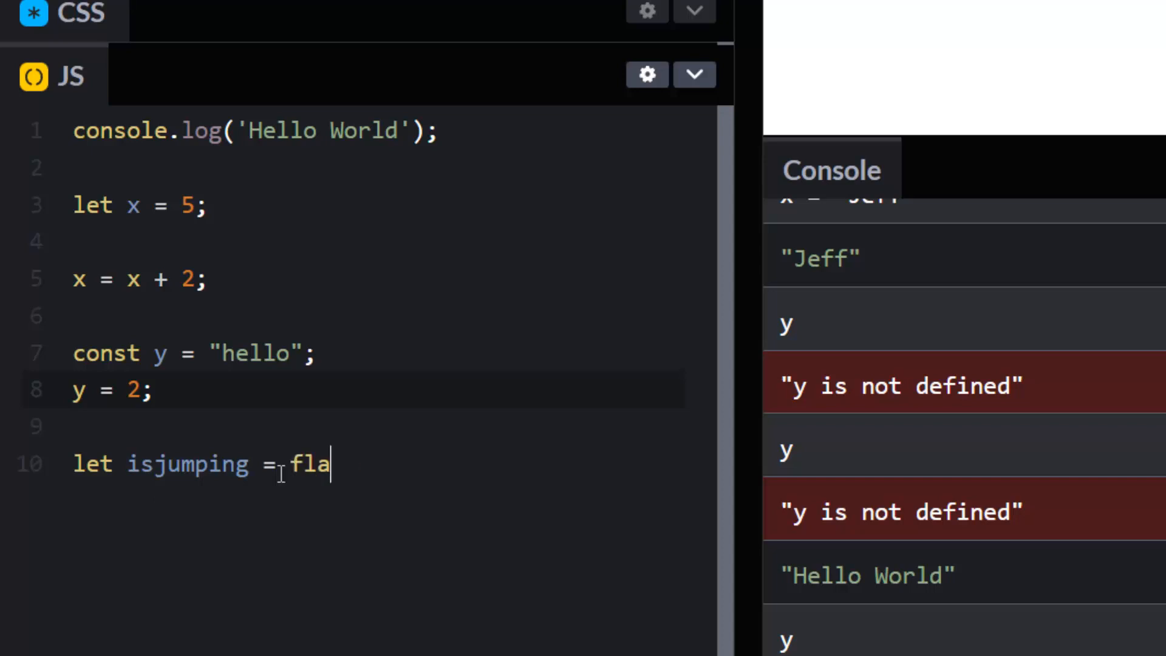
{"action": "type", "text": "lse"}
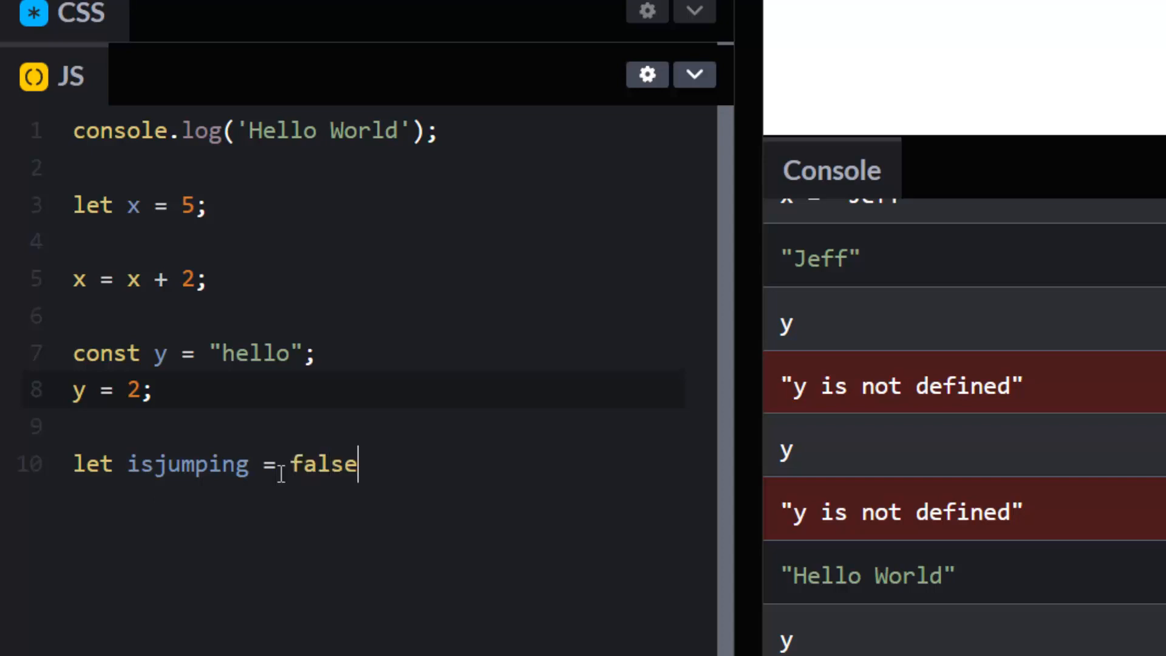
{"action": "type", "text": ";"}
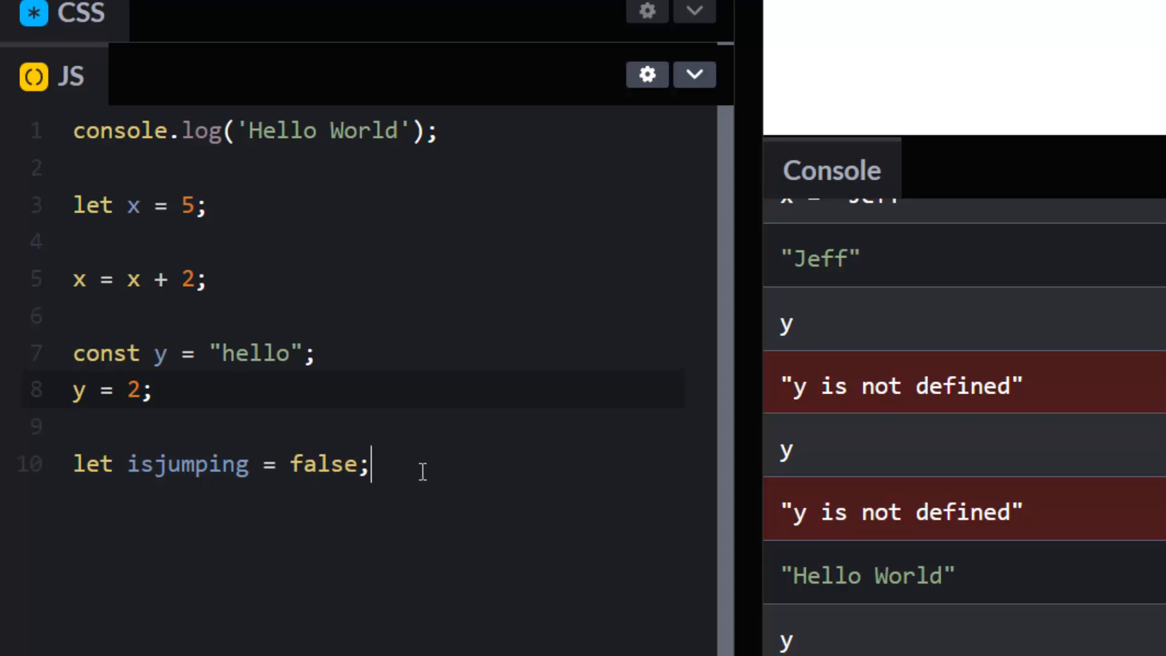
Step: Add isjumping = true; below the declaration, separated by a blank line
{"action": "double_click", "coordinate": [188, 463]}
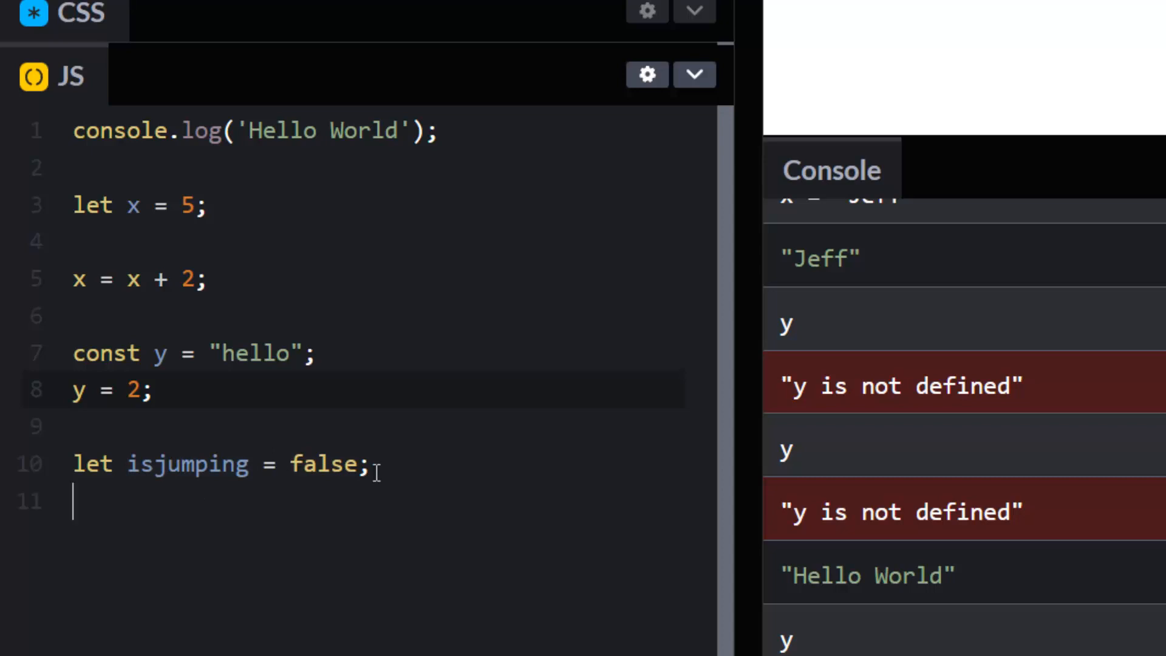
{"action": "type", "text": "isjumping"}
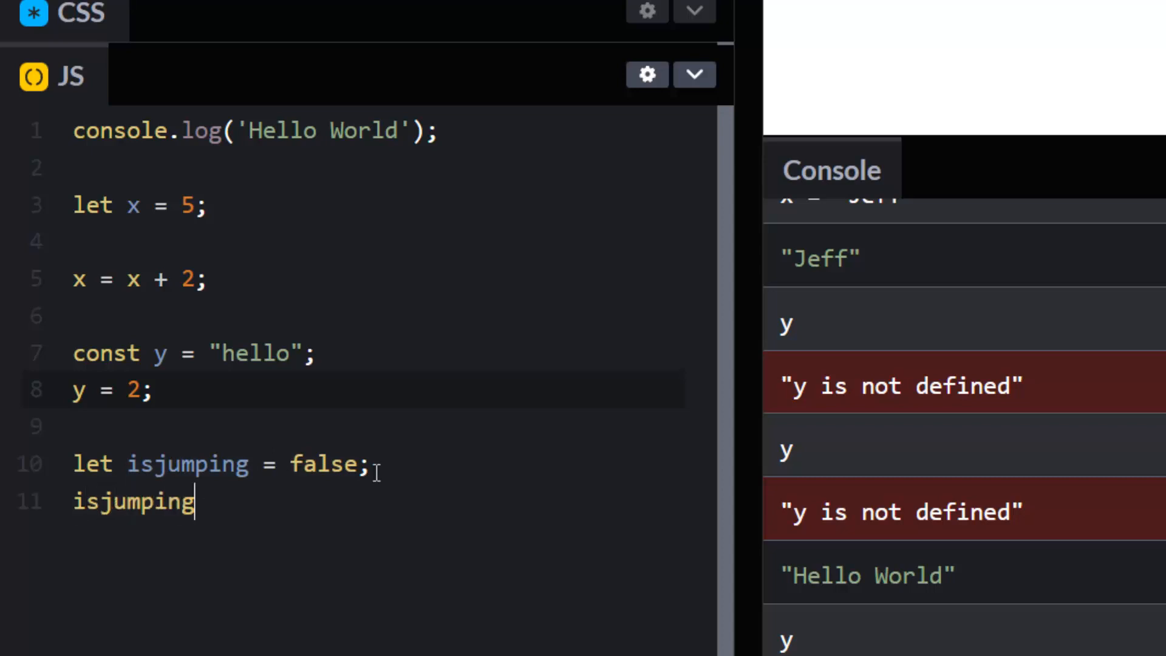
{"action": "type", "text": "= true;"}
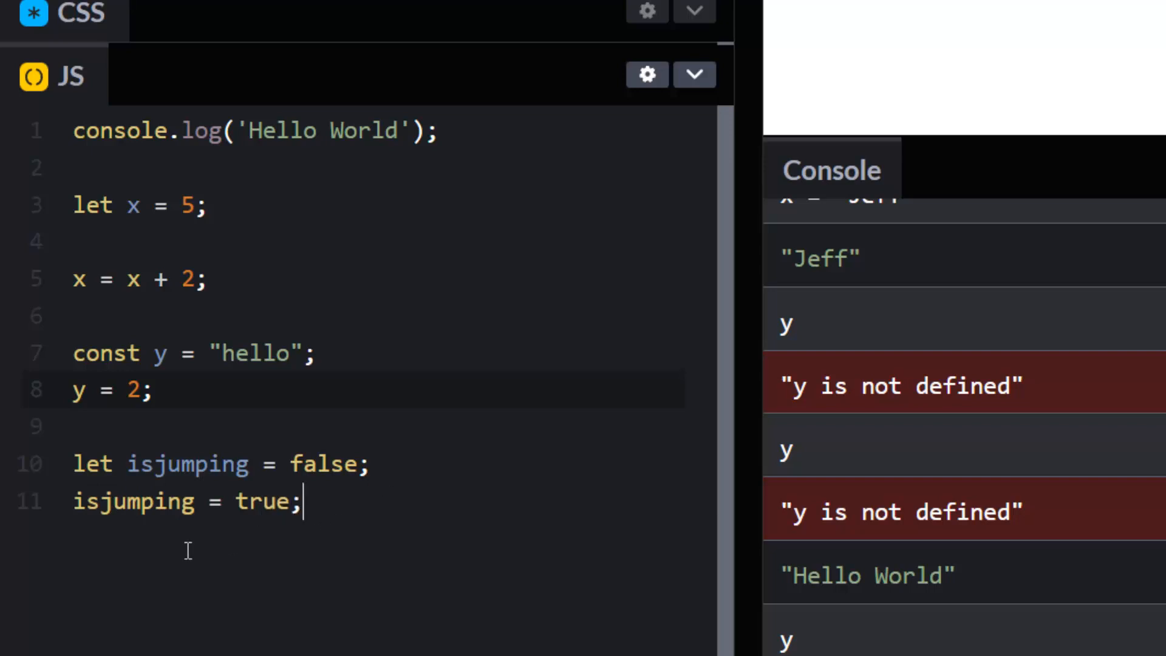
{"action": "key", "text": "Enter"}
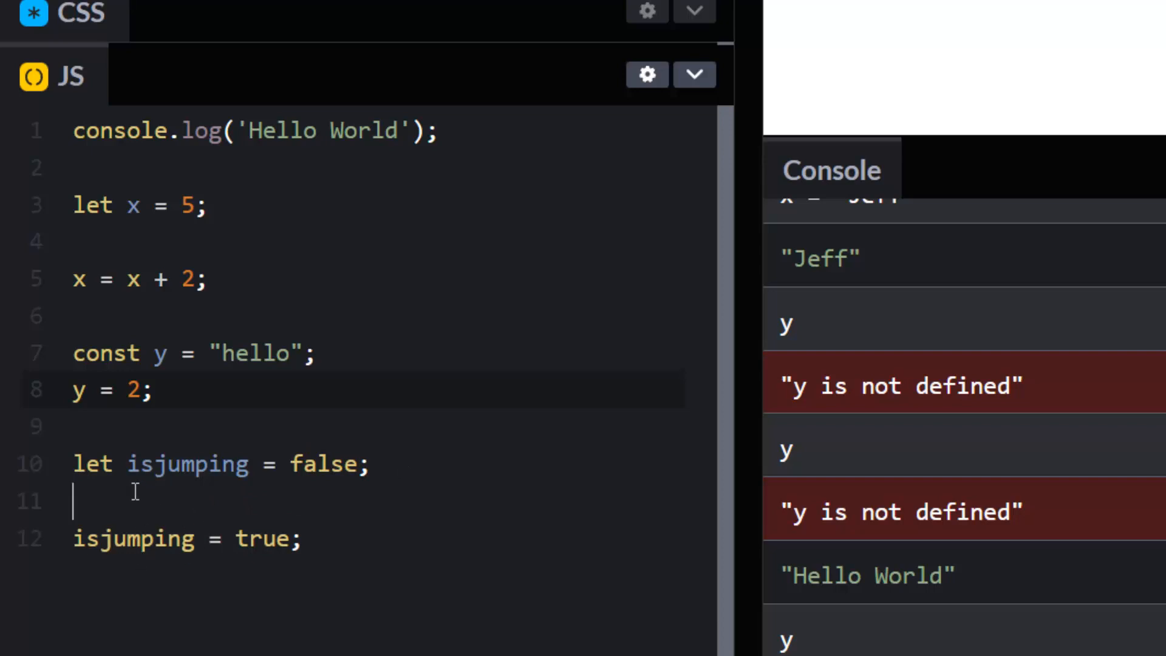
{"action": "double_click", "coordinate": [187, 464]}
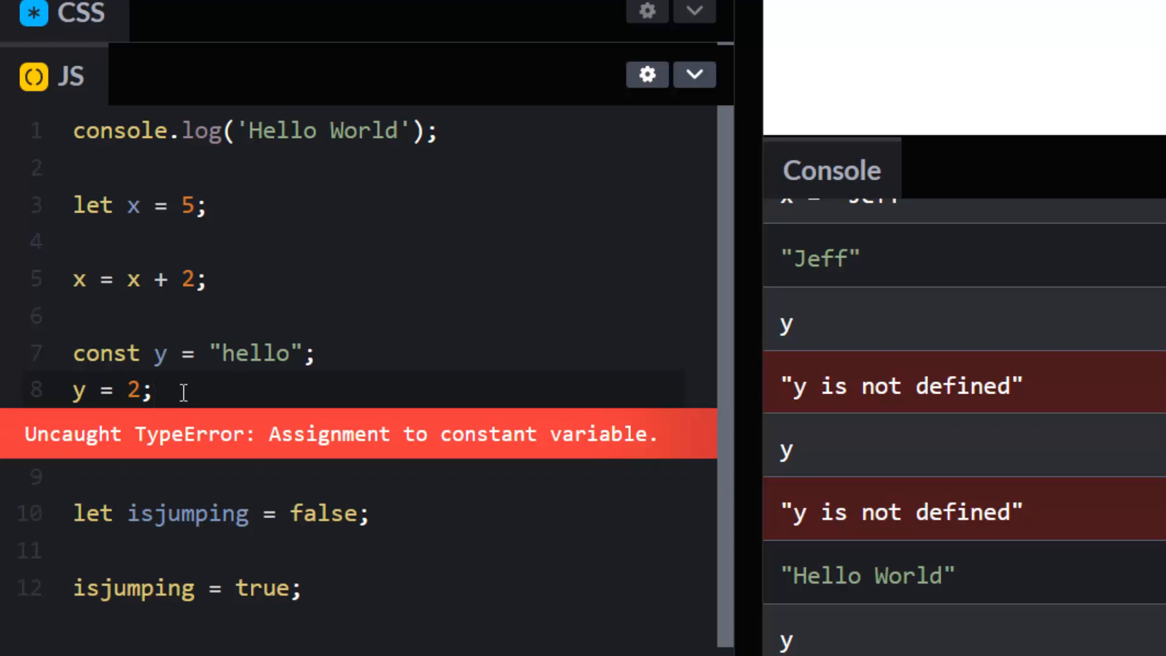
Step: Turn line 8 into the comment // y = 2; and rerun the pen
{"action": "left_click", "coordinate": [152, 390]}
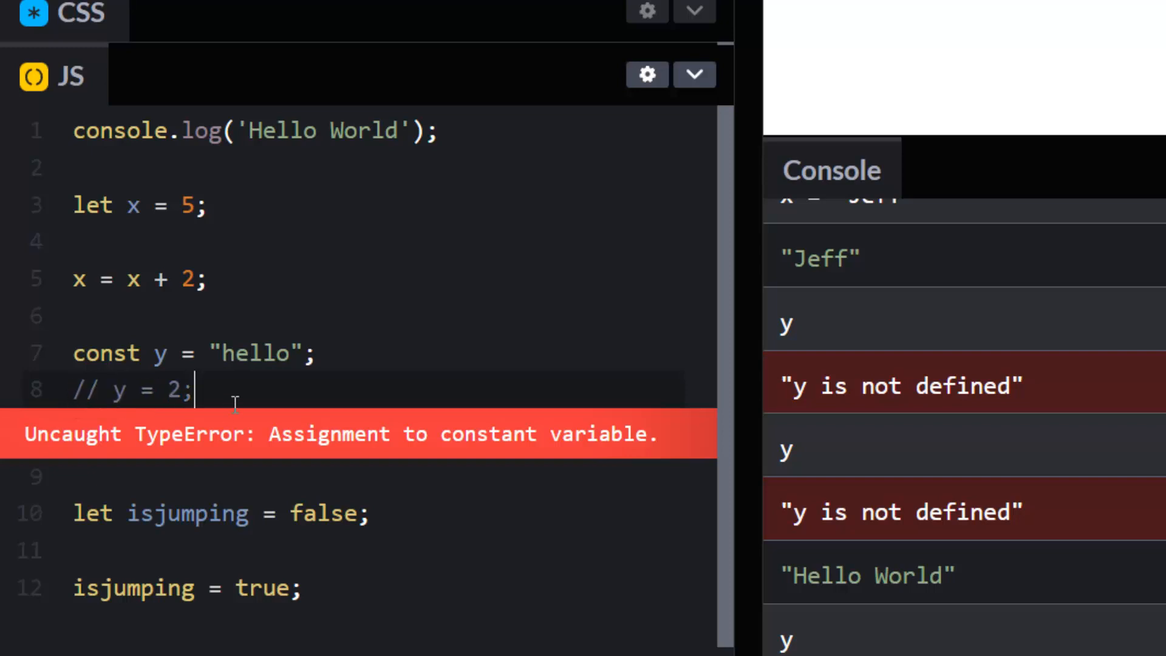
{"action": "mouse_move", "coordinate": [448, 562]}
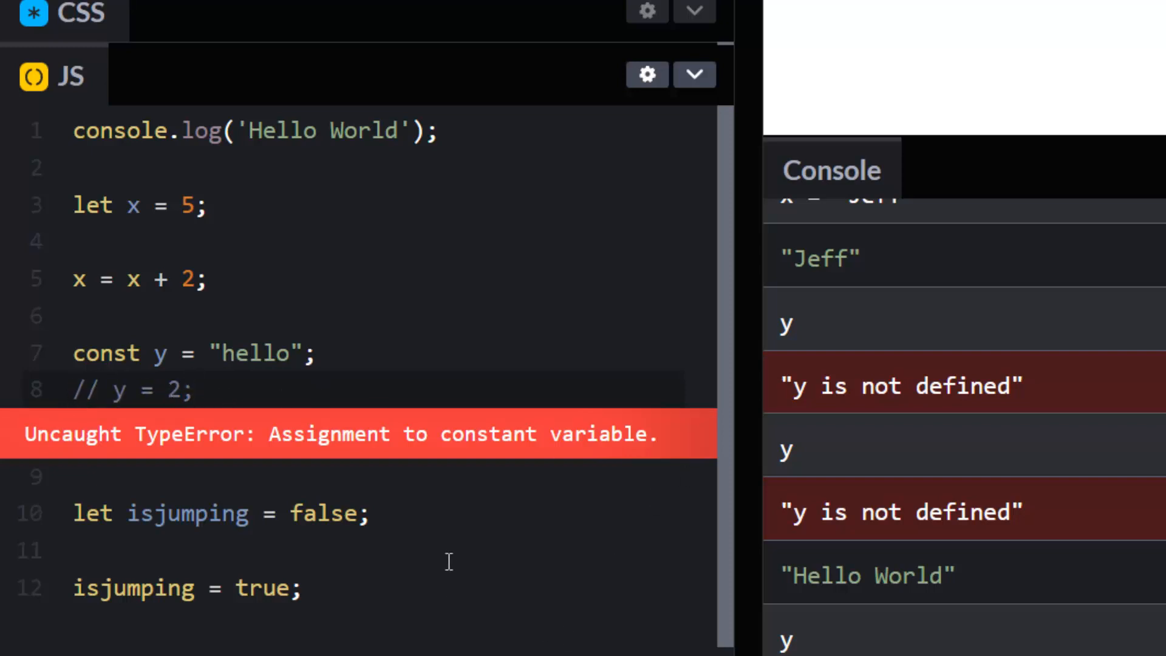
{"action": "mouse_move", "coordinate": [282, 539]}
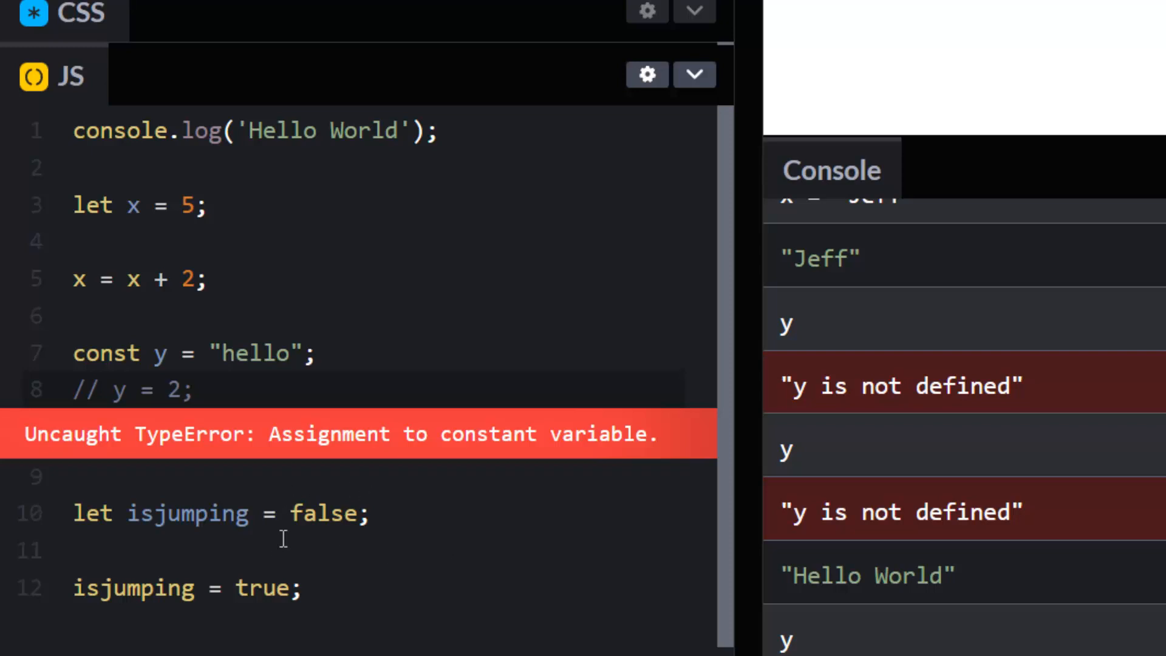
{"action": "mouse_move", "coordinate": [151, 390]}
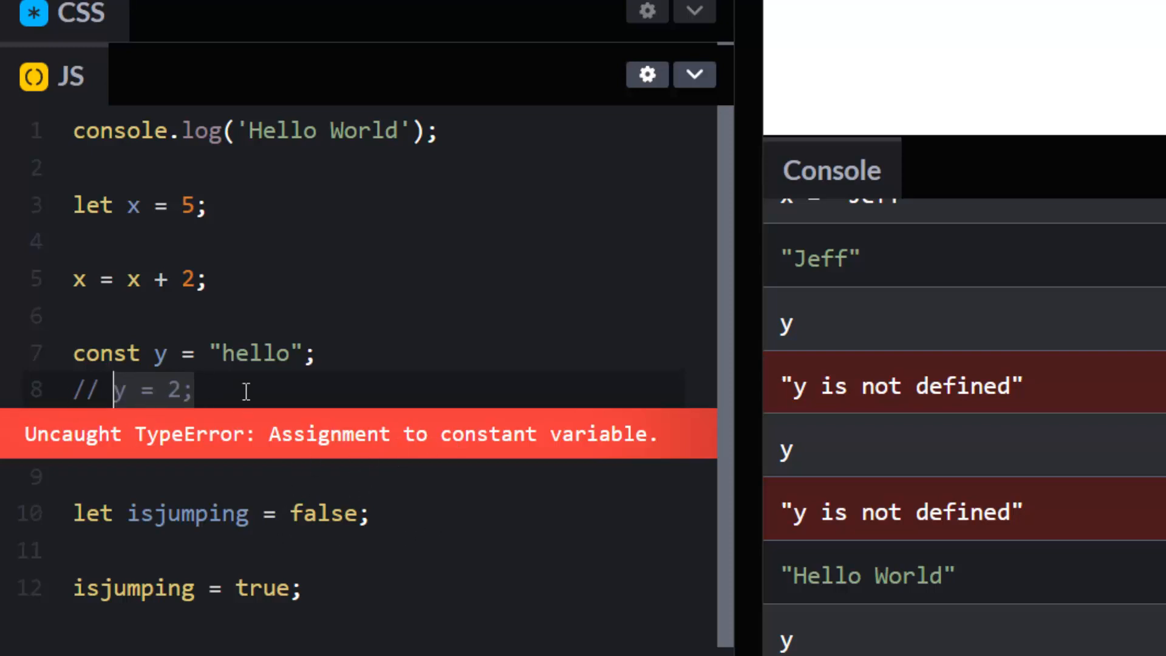
{"action": "left_click", "coordinate": [719, 30]}
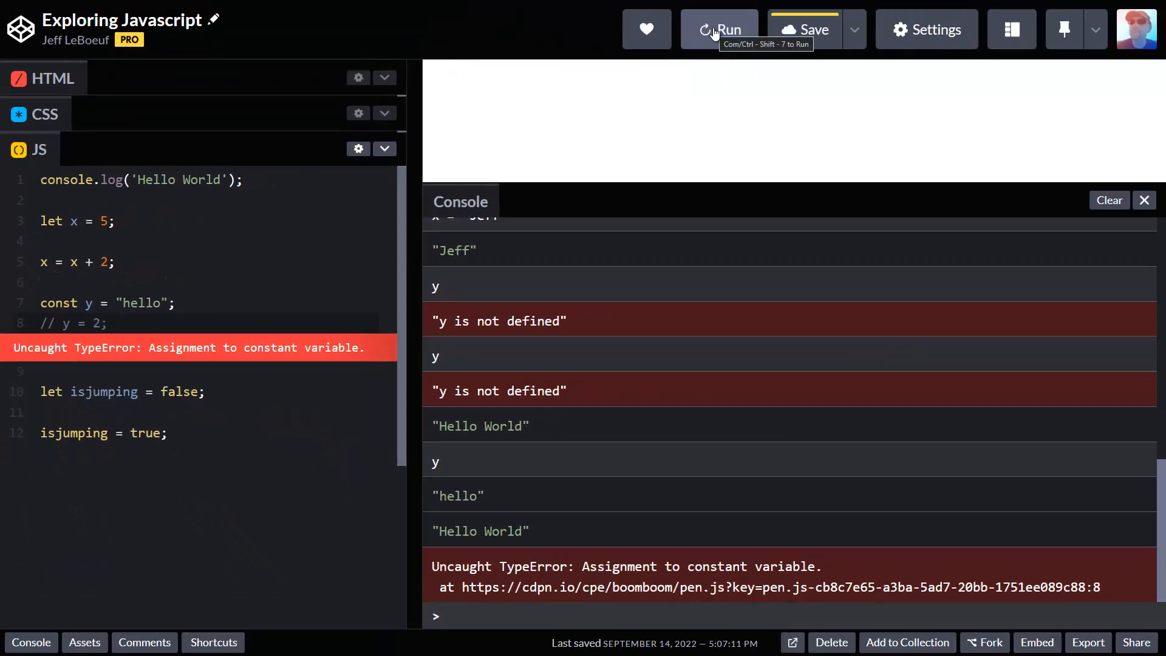
Step: Rerun the pen, clear the console, and check that isjumping evaluates to true
{"action": "left_click", "coordinate": [719, 29]}
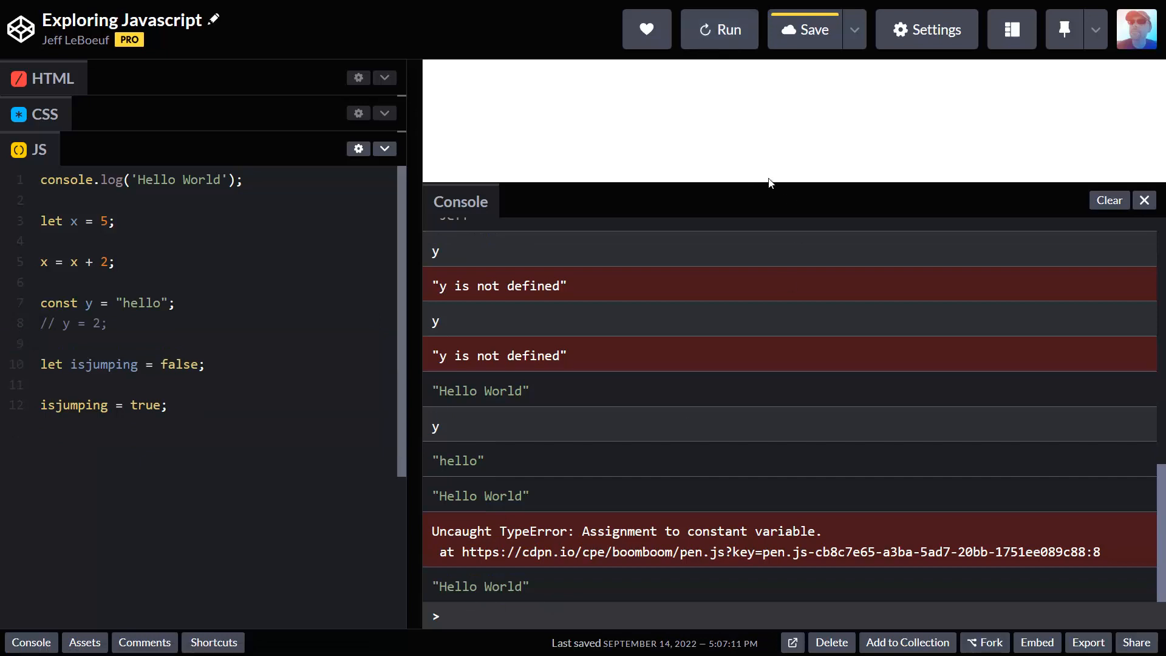
{"action": "left_click", "coordinate": [1109, 199]}
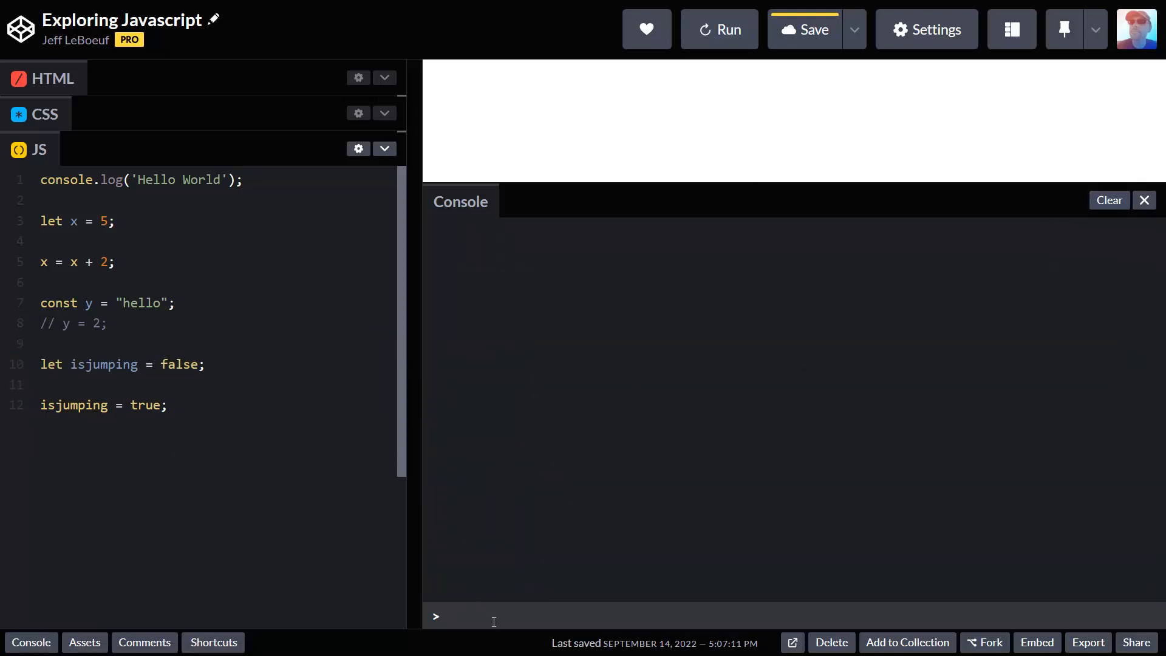
{"action": "type", "text": "is"}
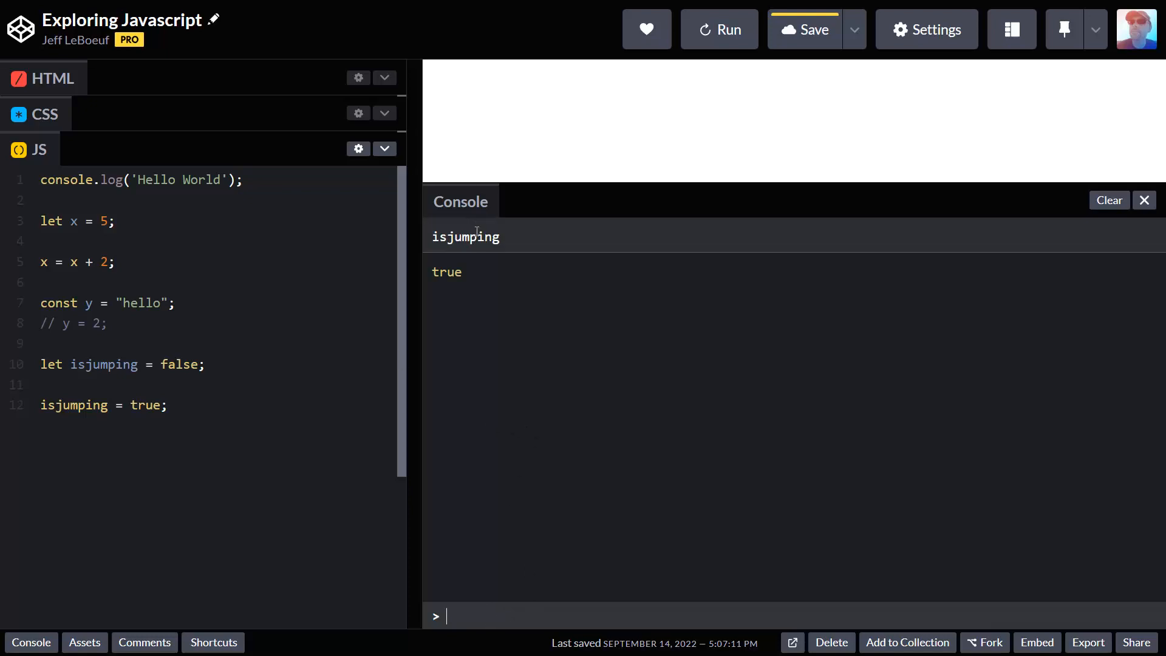
{"action": "double_click", "coordinate": [103, 364]}
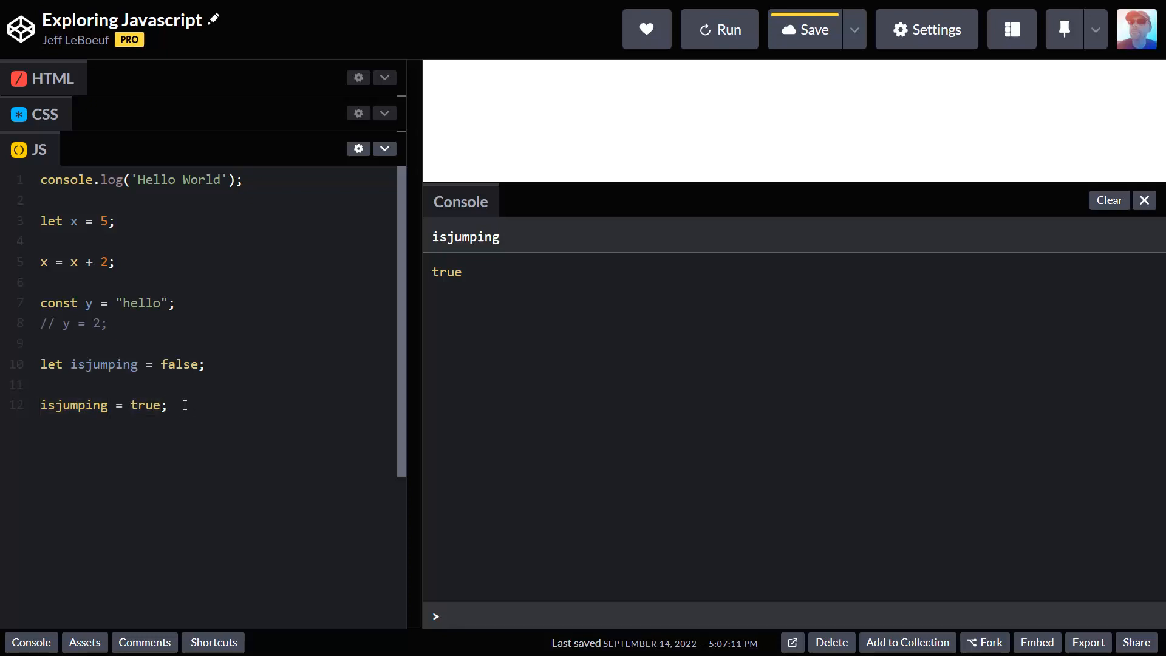
{"action": "left_click", "coordinate": [803, 29]}
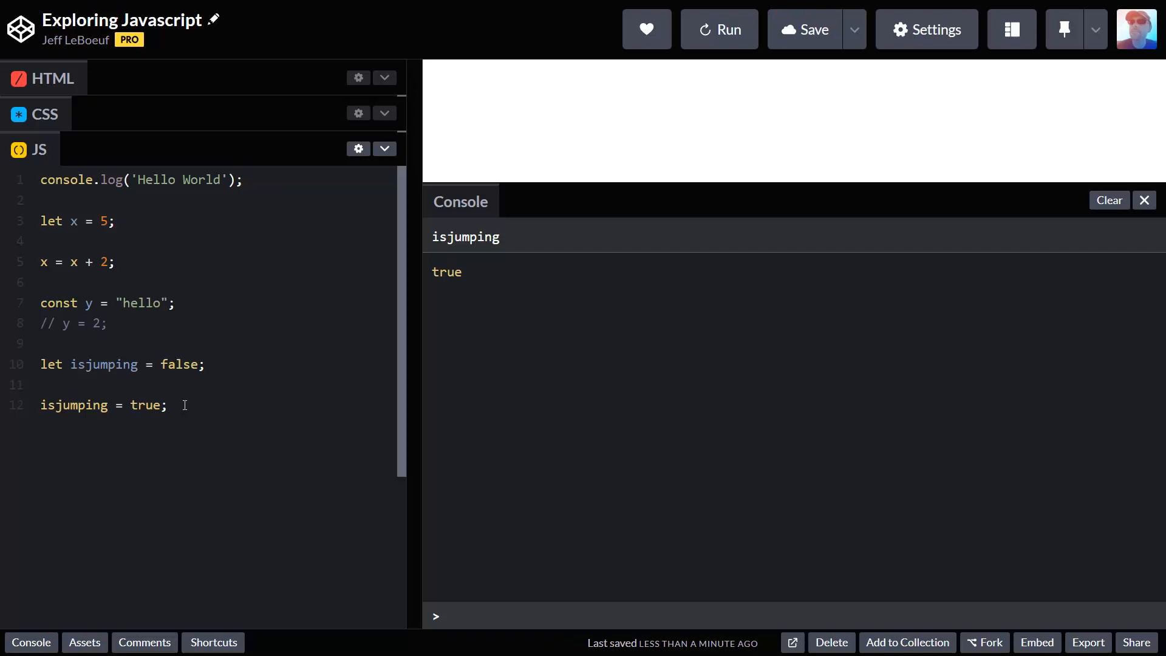
{"action": "left_click", "coordinate": [168, 405]}
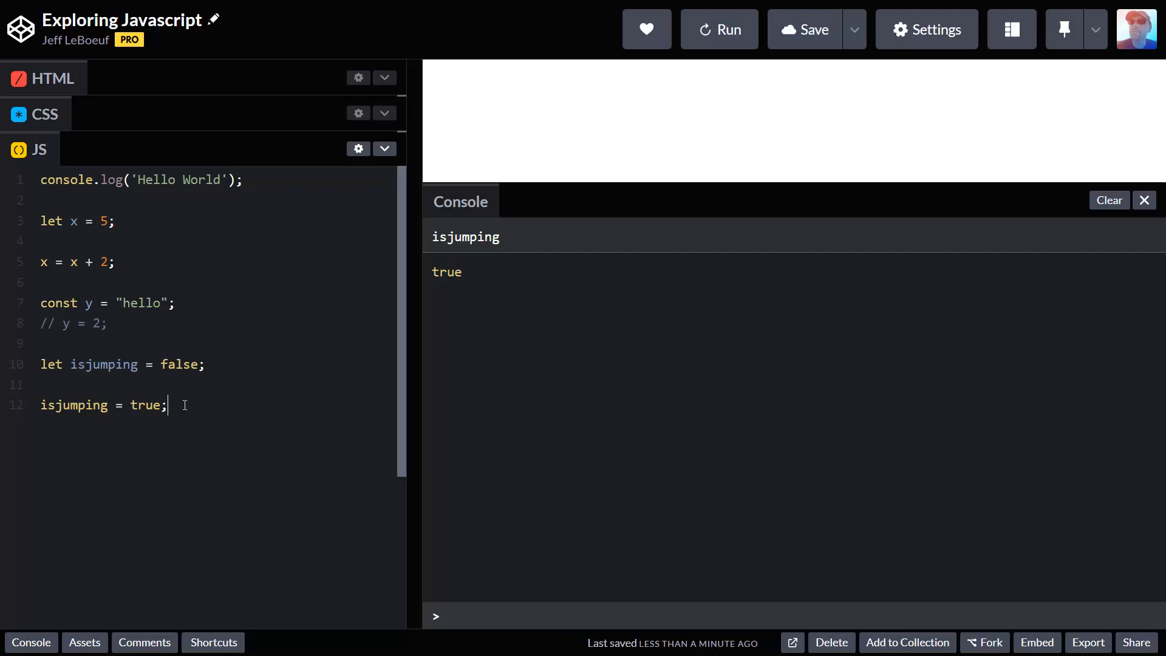